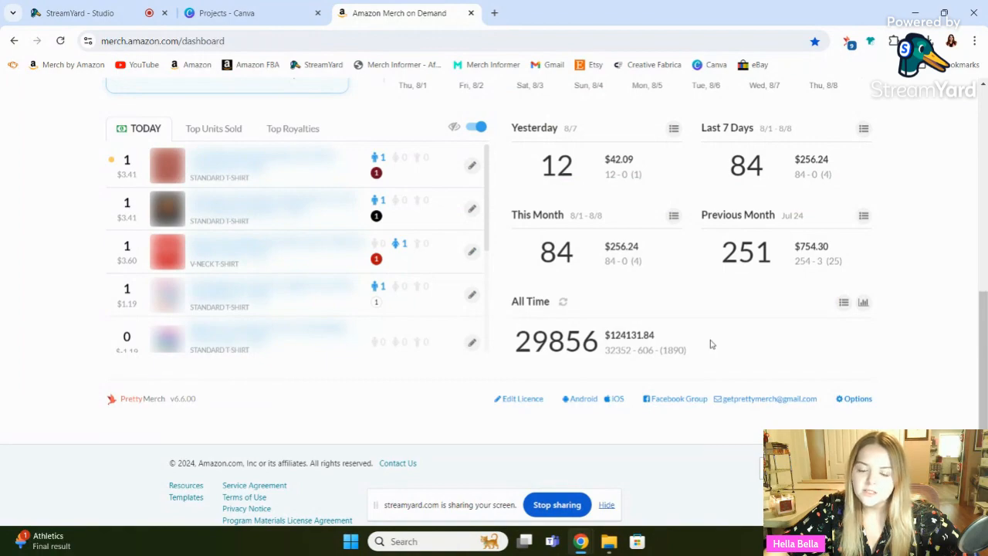
mouse_move(663, 299)
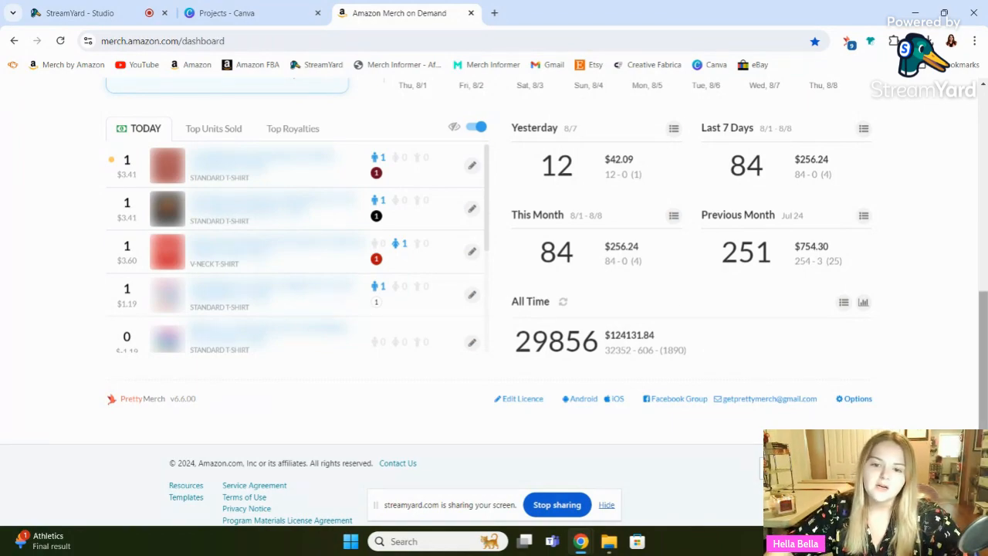
- Scroll the Merch sales dashboard back to the top and switch to the Canva projects tab
scroll("up", 3)
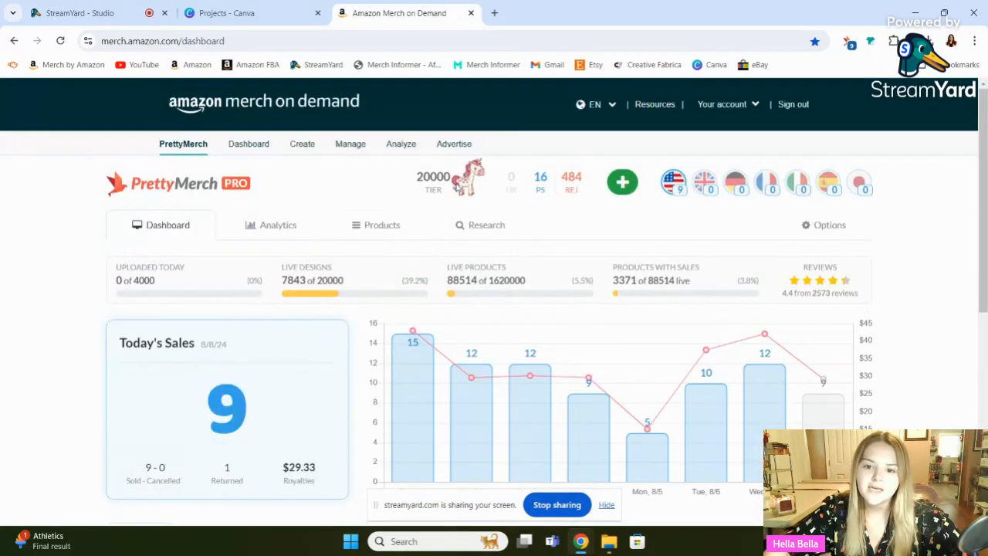
mouse_move(463, 182)
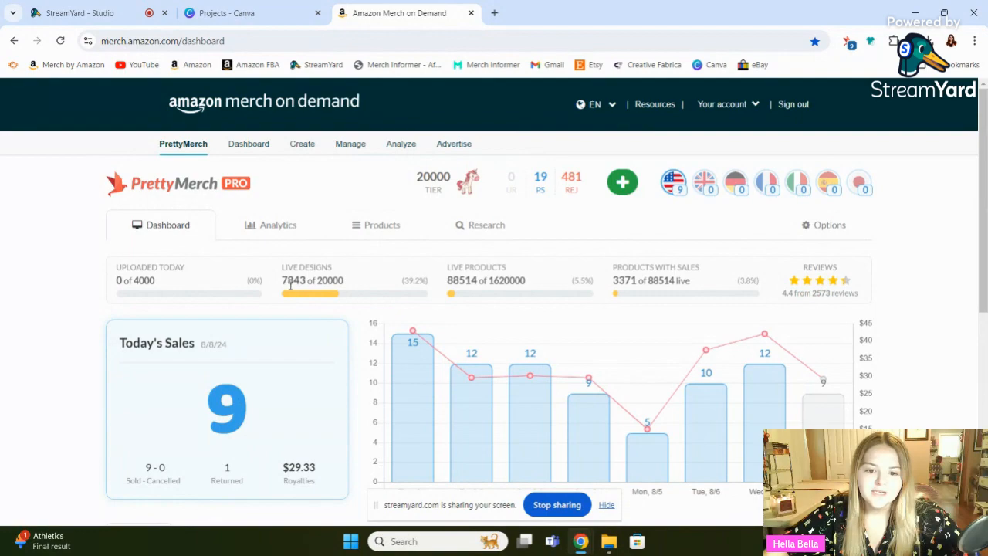
mouse_move(336, 199)
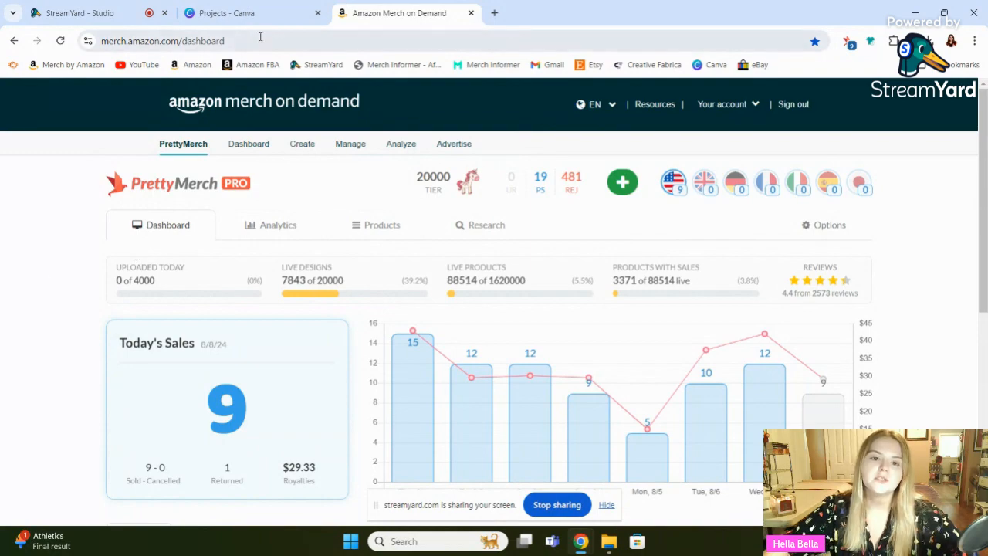
left_click(247, 13)
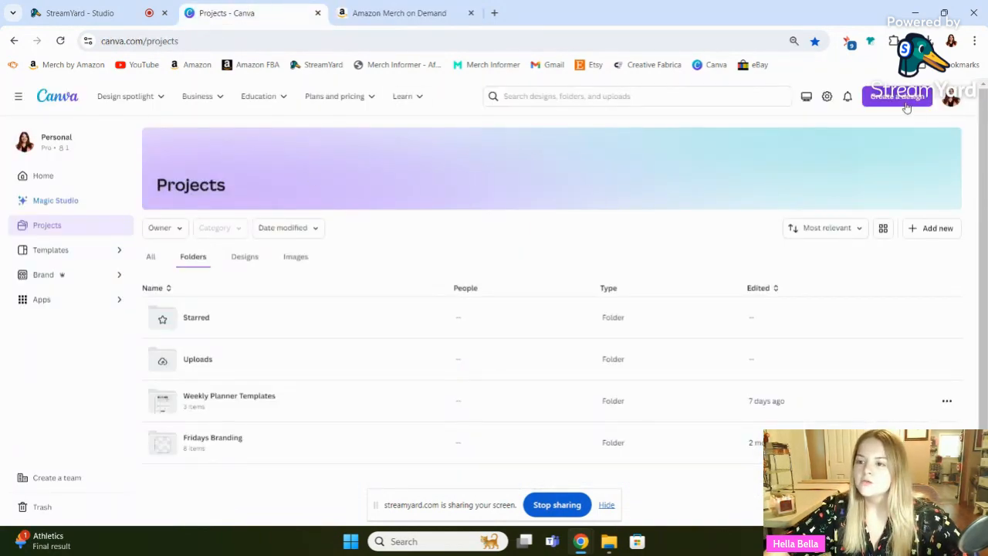
- Create a custom-size Canva design of 4500 × 5400 px
left_click(897, 96)
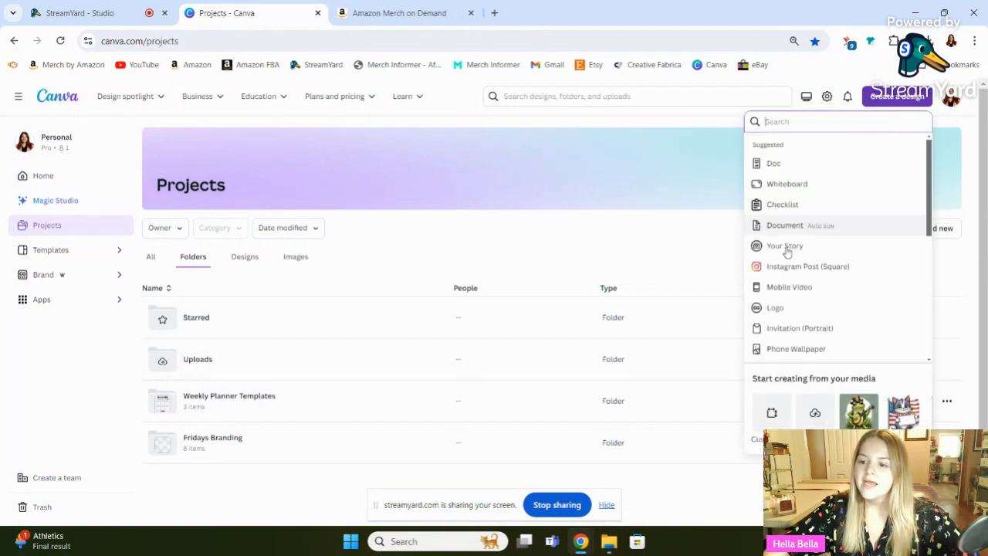
type("Custom size")
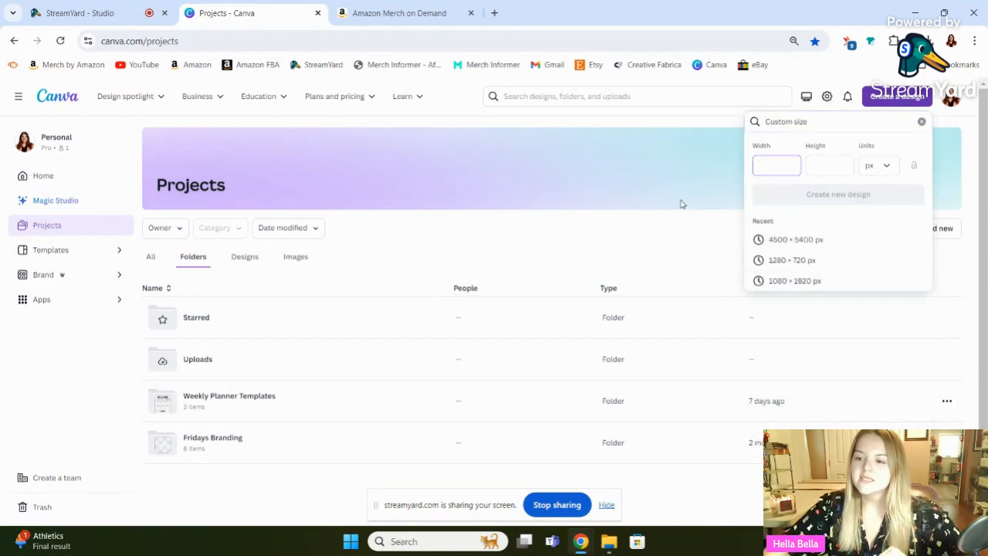
type("4500")
left_click(828, 165)
type("5400")
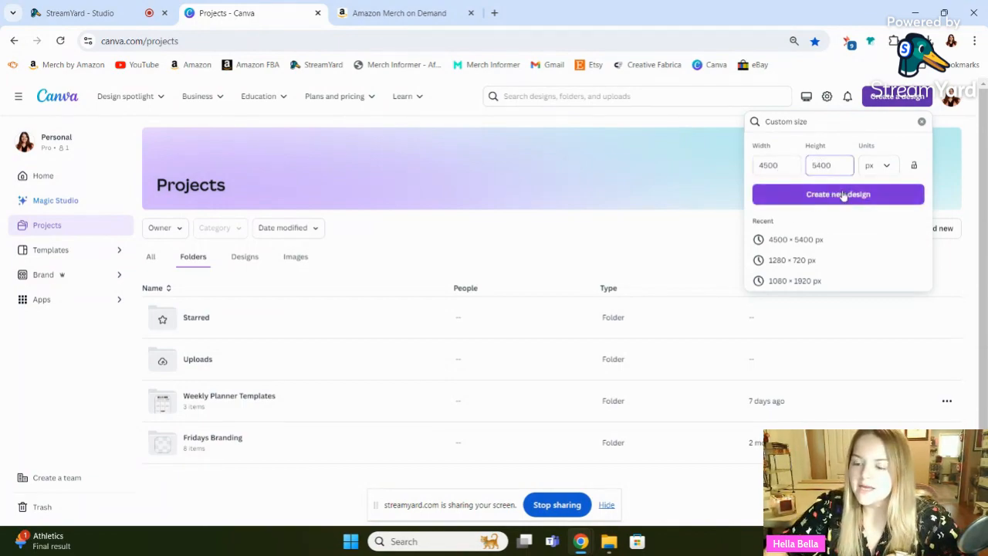
left_click(837, 193)
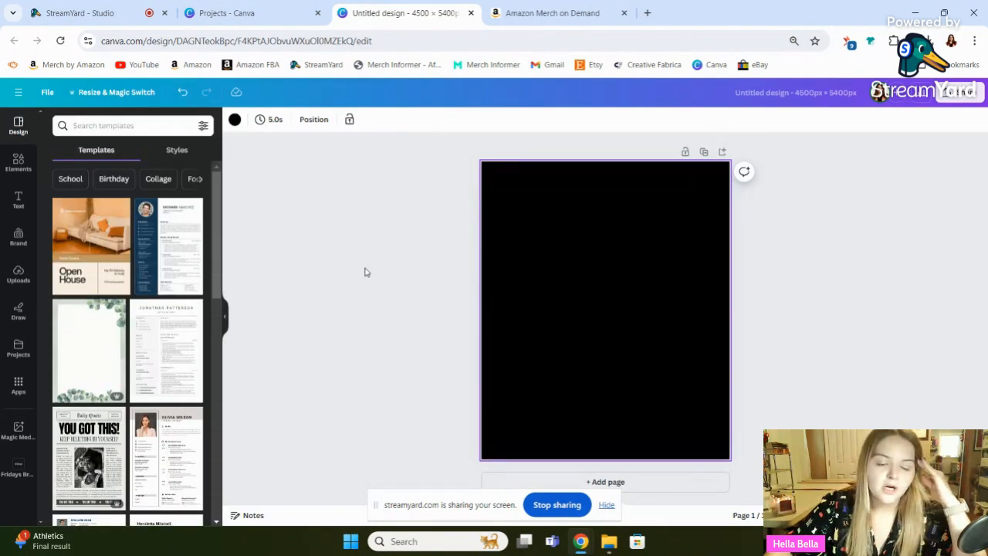
mouse_move(387, 253)
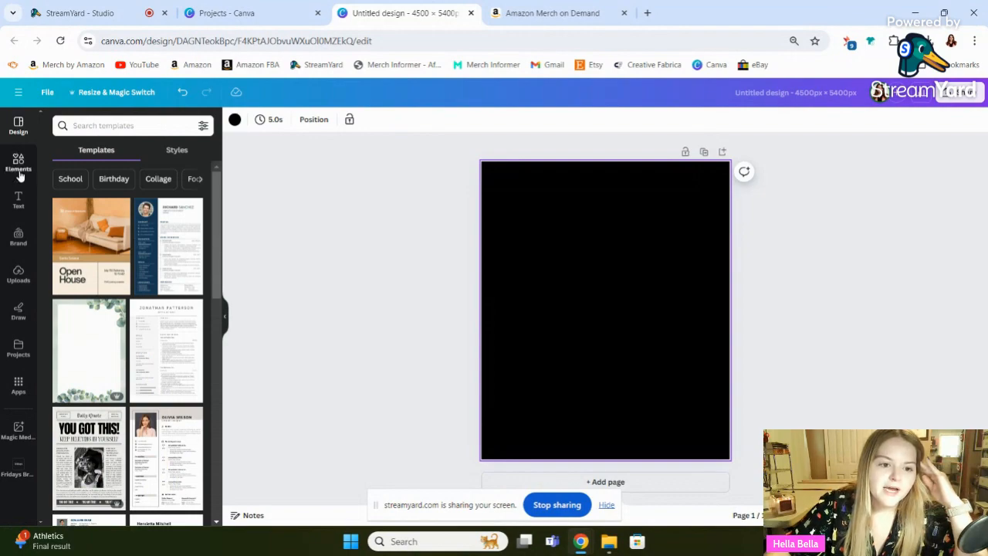
- Search Elements for 'frog', clear the search, then open the Magic Media generator
left_click(18, 165)
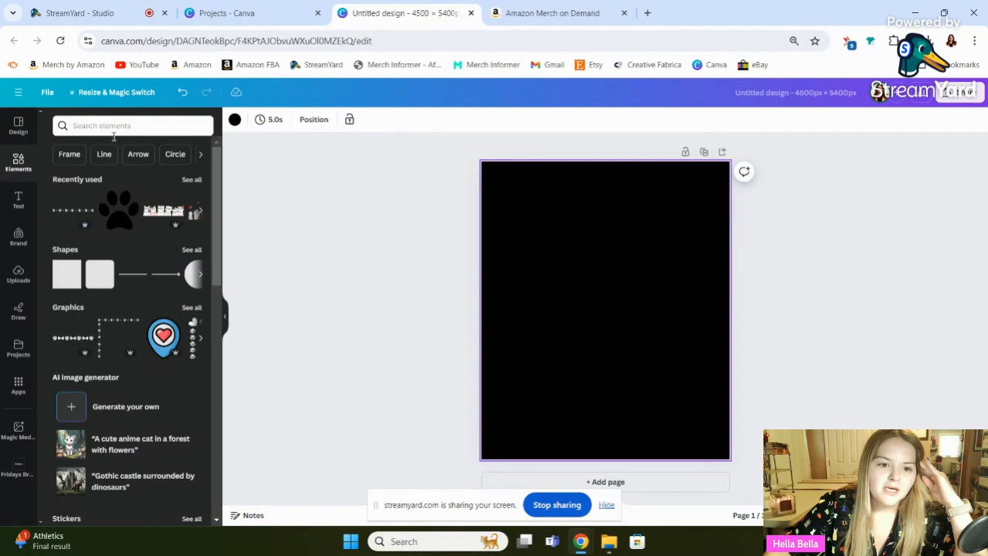
left_click(133, 125)
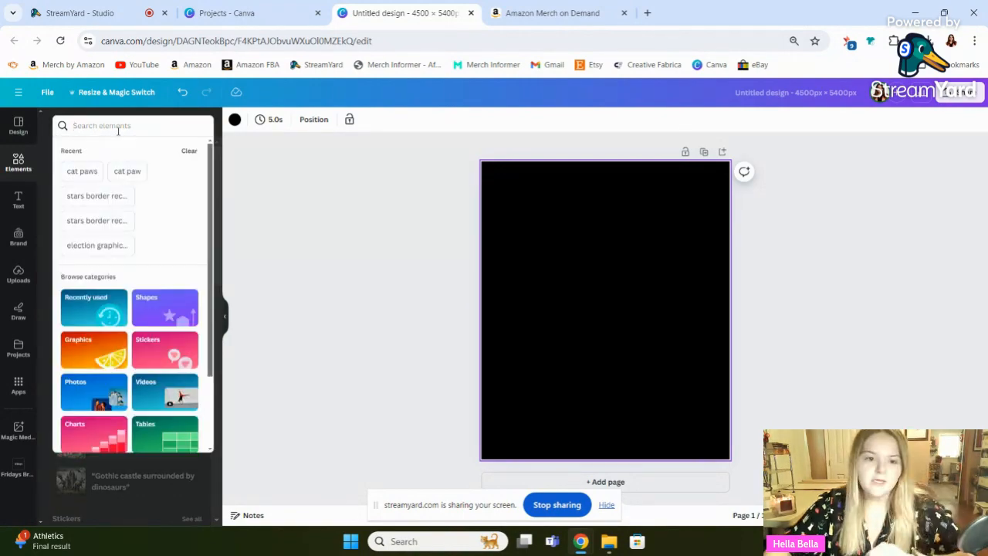
type("frog")
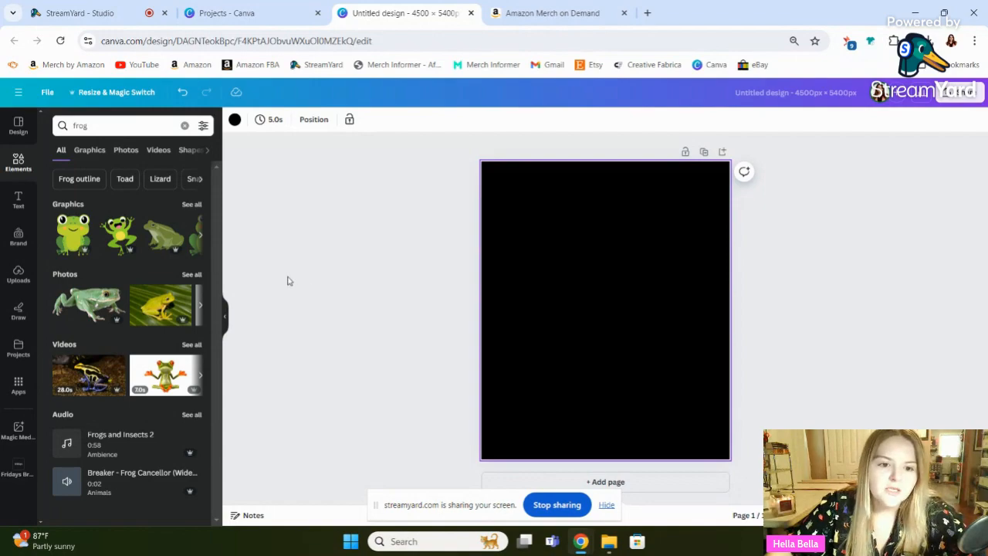
left_click(185, 125)
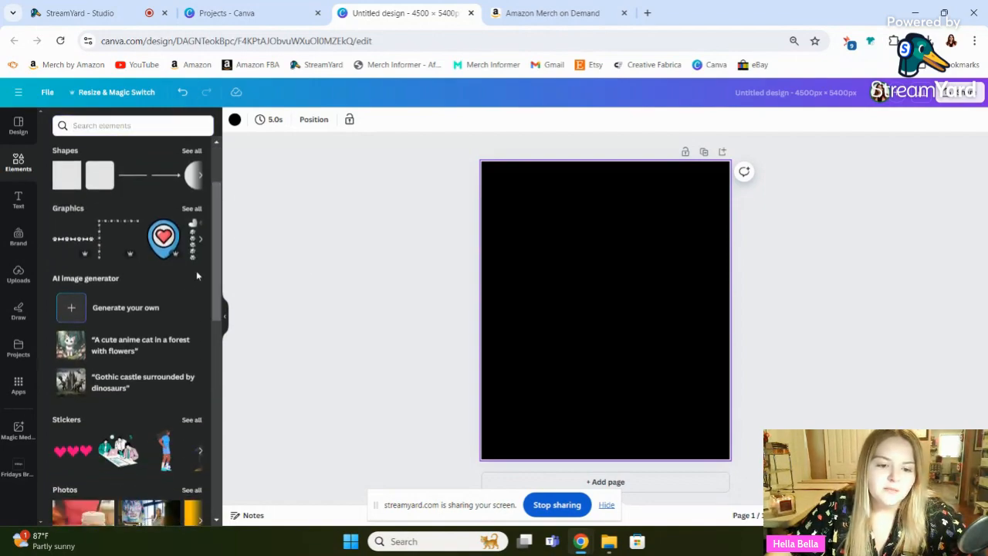
left_click(18, 428)
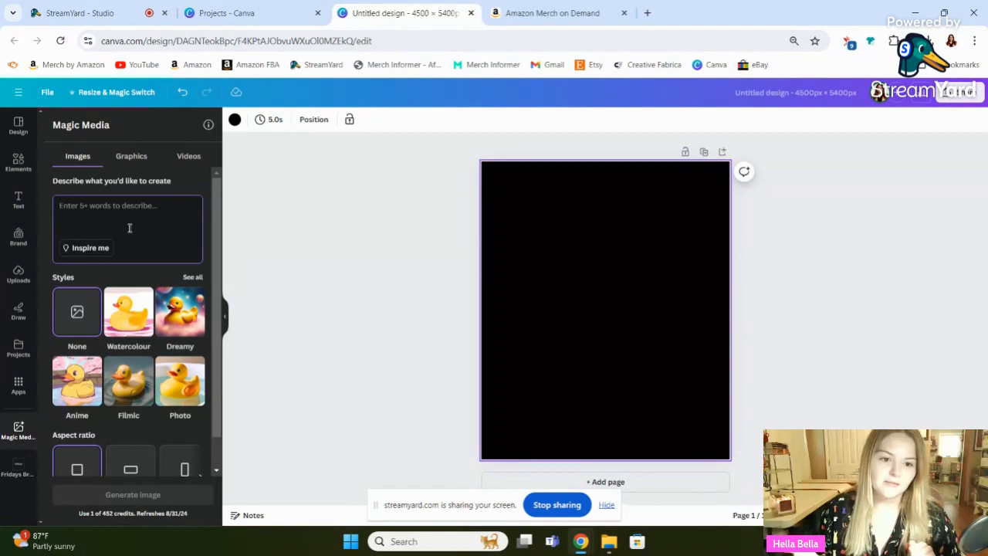
- Generate 'cute cartoon frog playing banjo' images and place the top-hat frog on the page
type("cute")
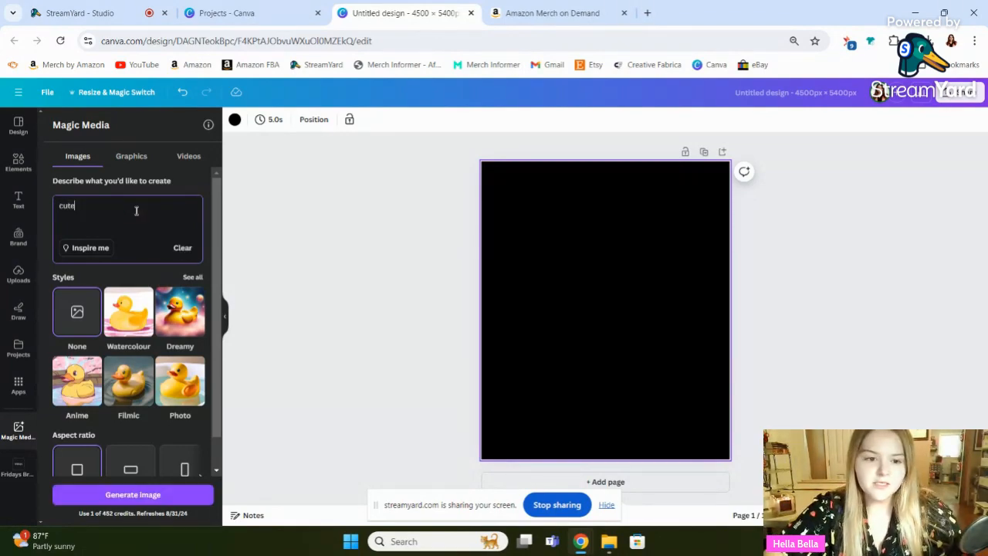
type("cartoon")
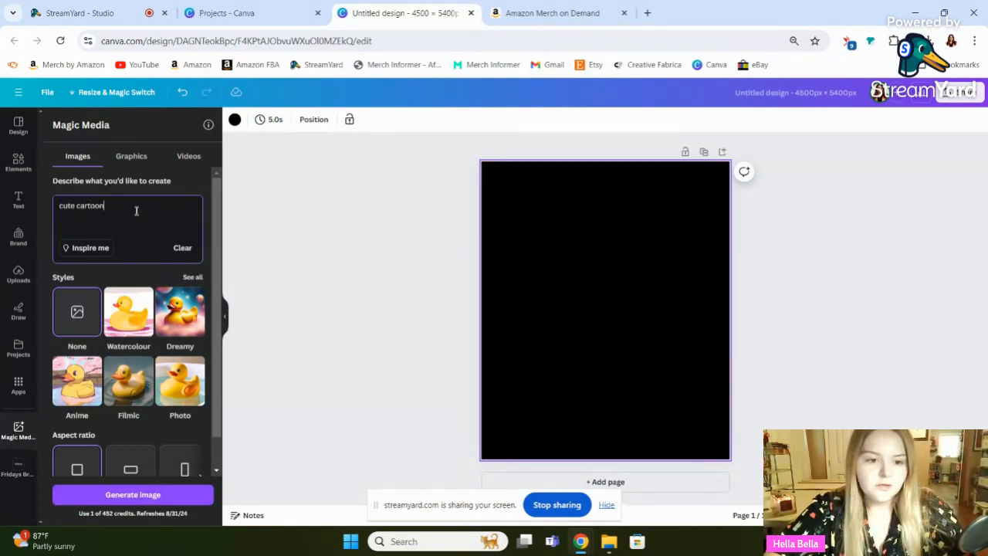
type("frog playing")
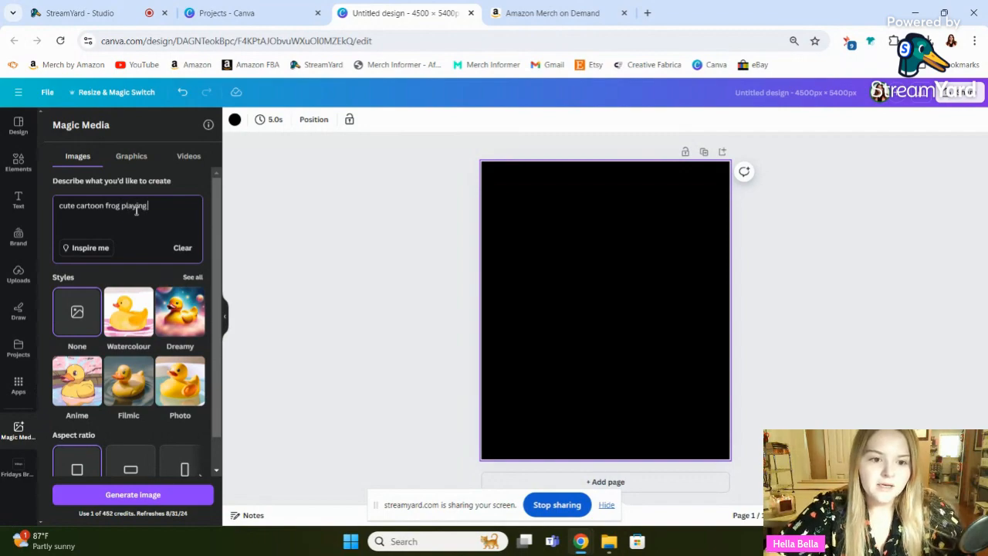
type("banjo, transparent background")
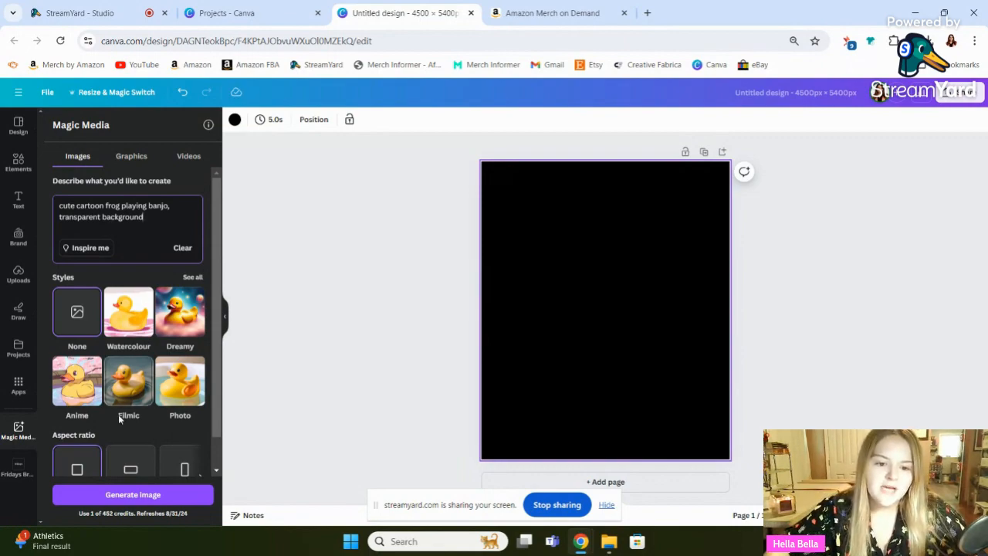
left_click(133, 494)
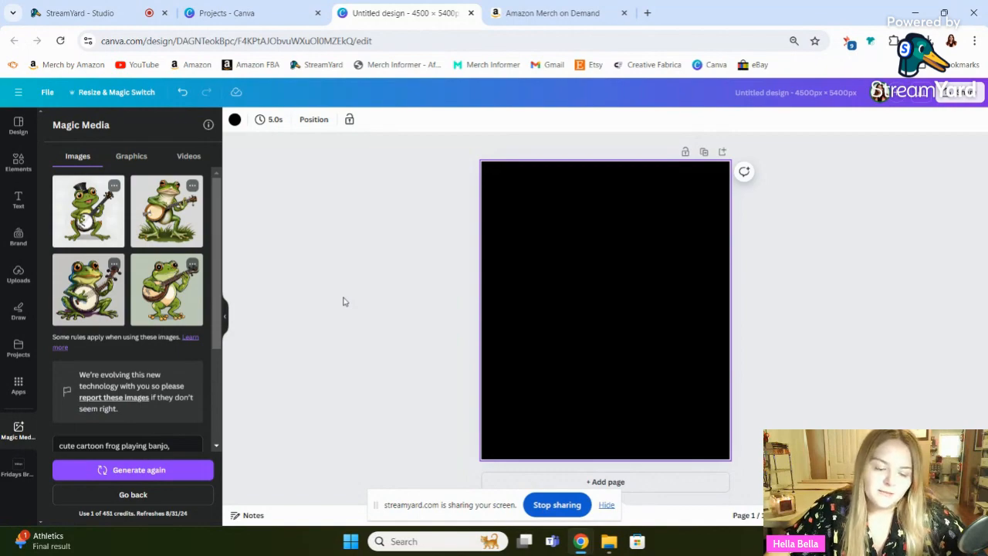
mouse_move(335, 315)
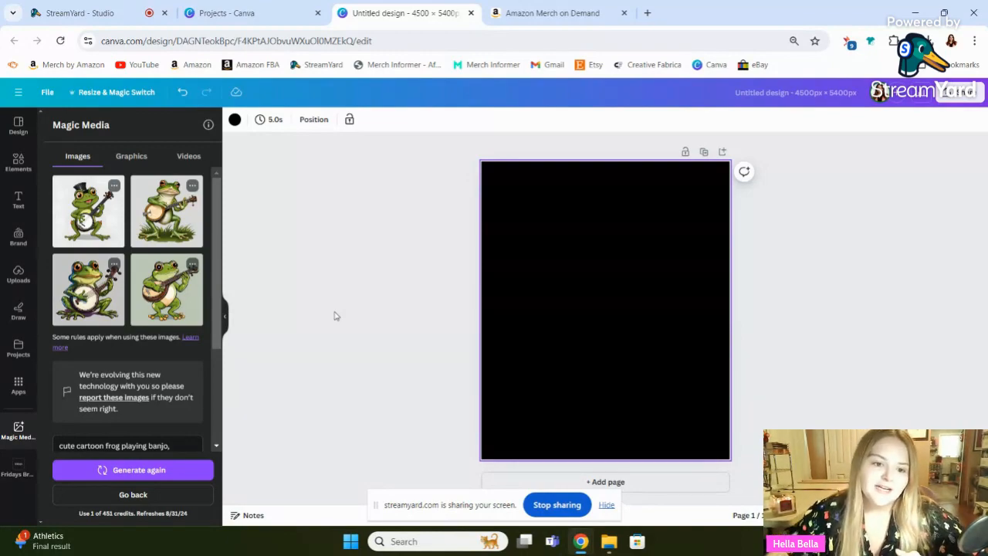
left_click(88, 211)
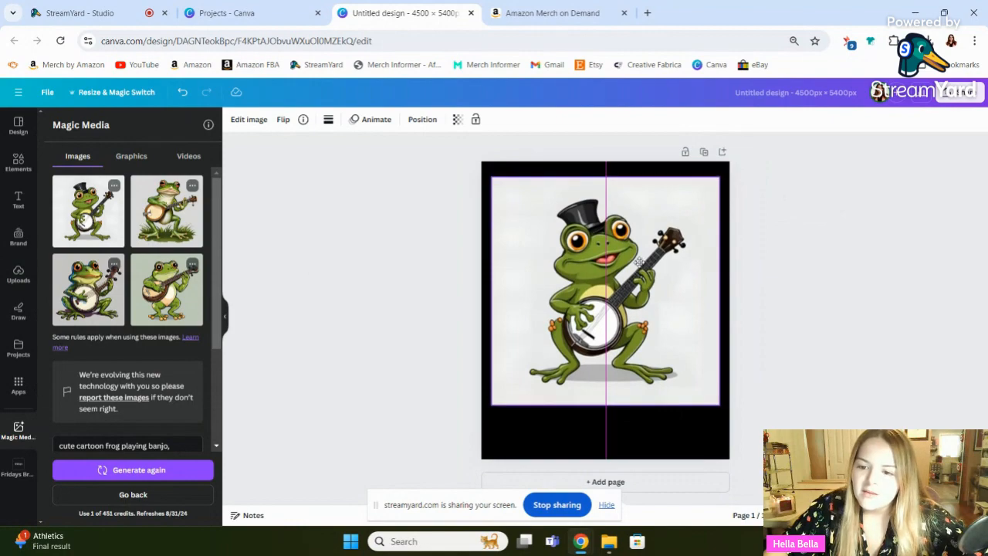
- Set the page background colour to light peach
left_click(604, 301)
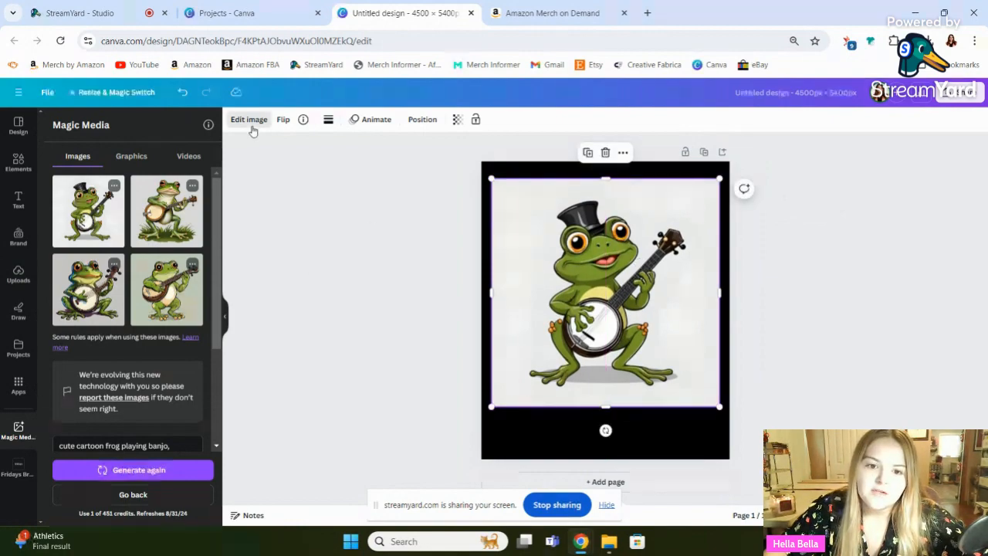
left_click(248, 119)
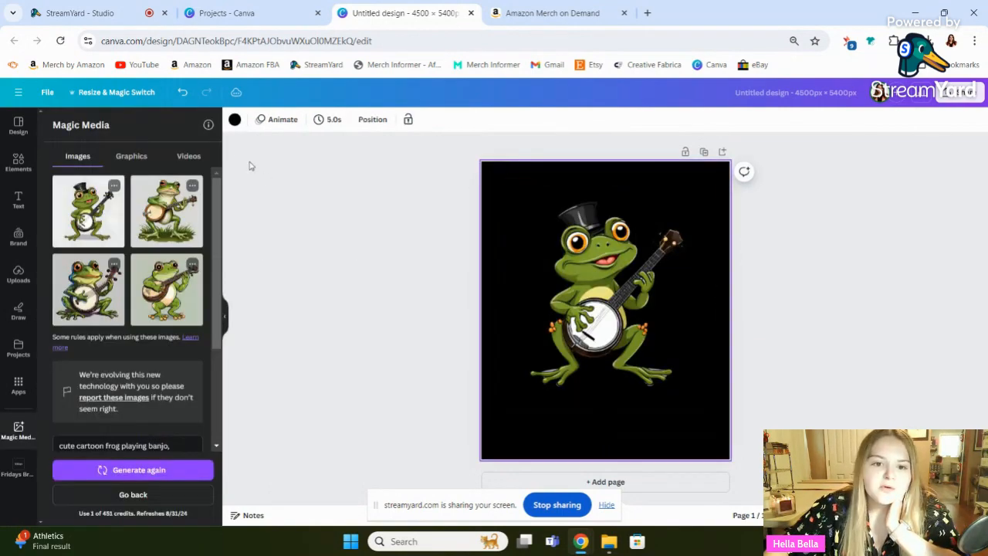
left_click(233, 119)
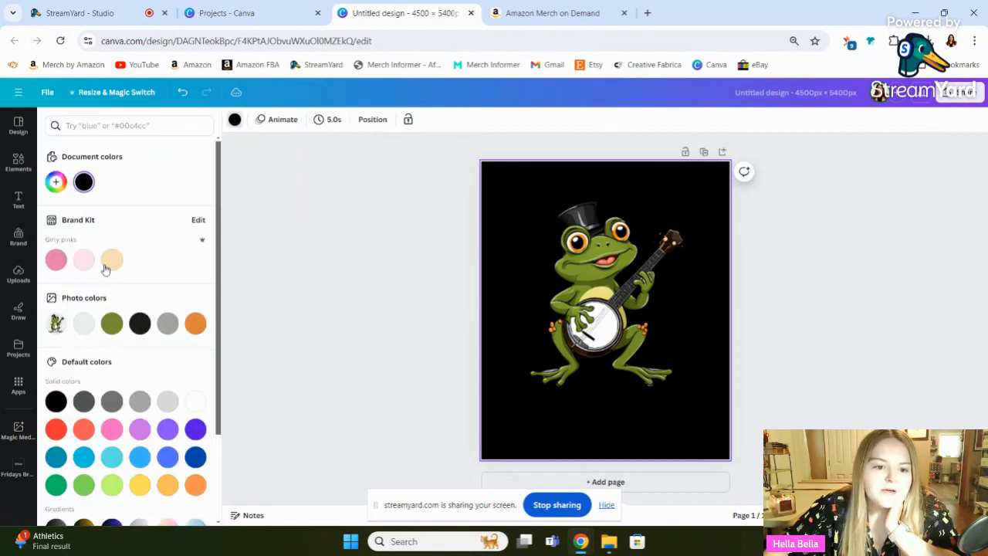
left_click(112, 259)
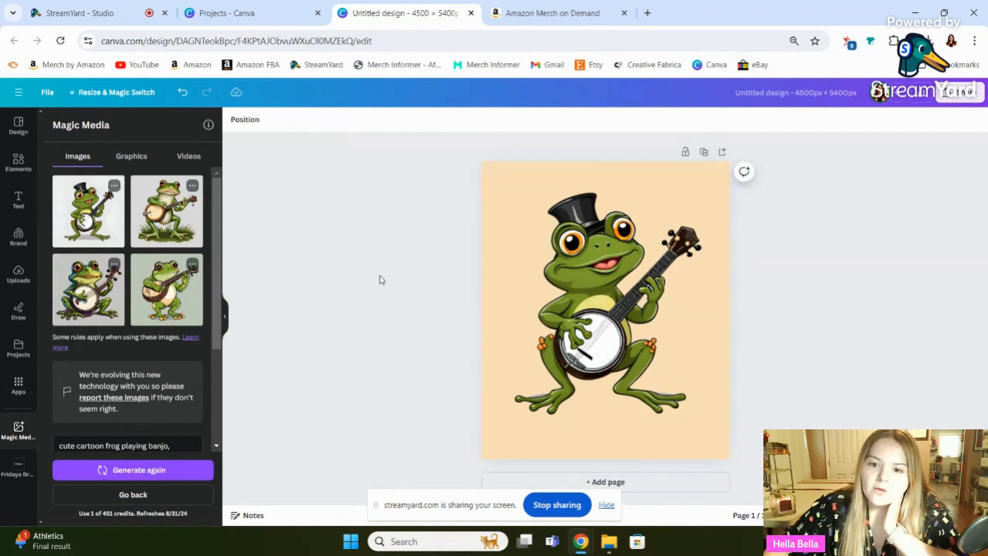
- Select and delete the top-hatted banjo frog image
left_click(604, 309)
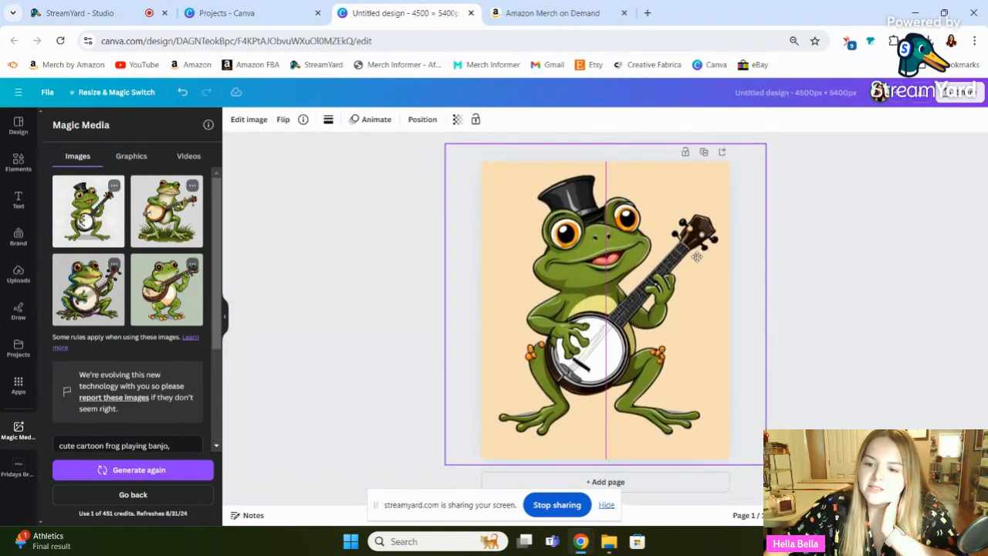
left_click(604, 308)
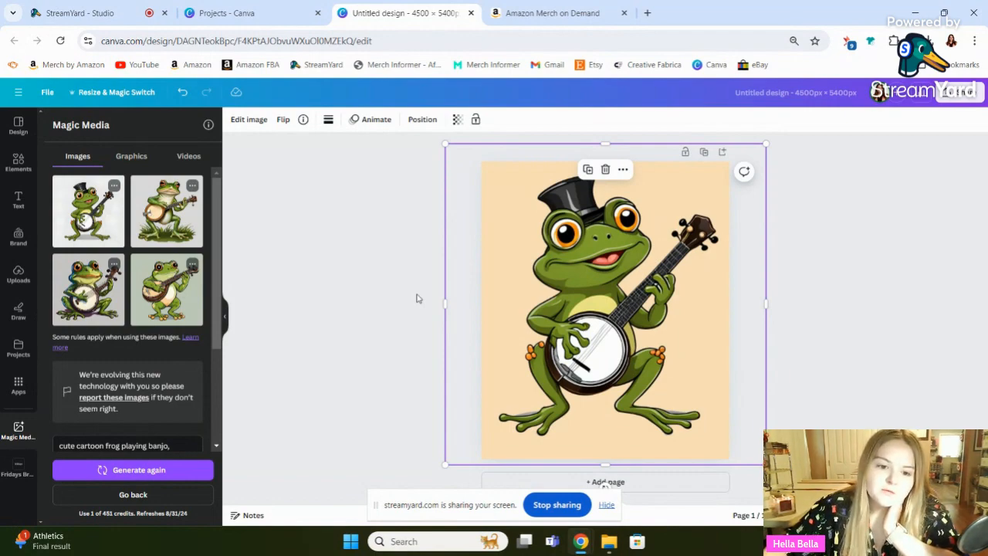
mouse_move(377, 324)
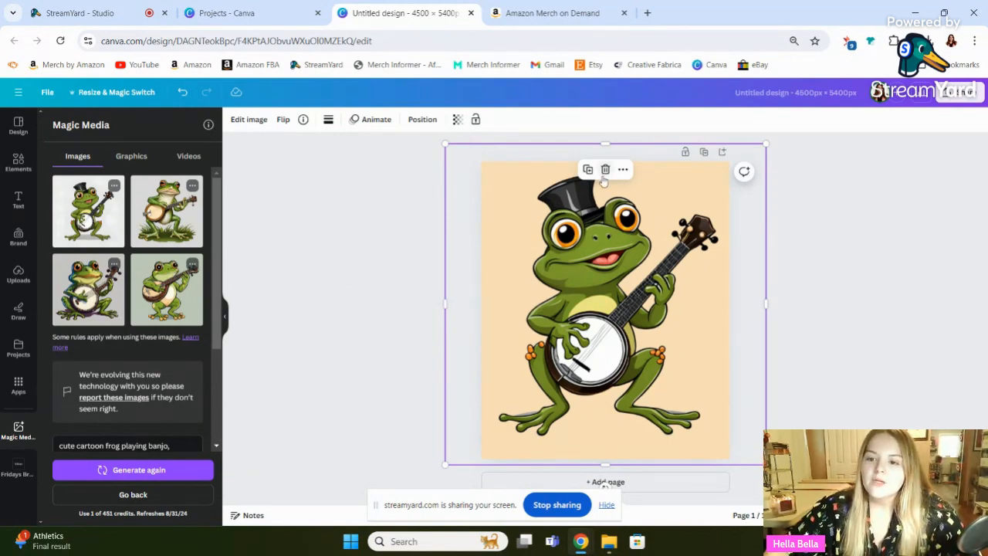
left_click(605, 169)
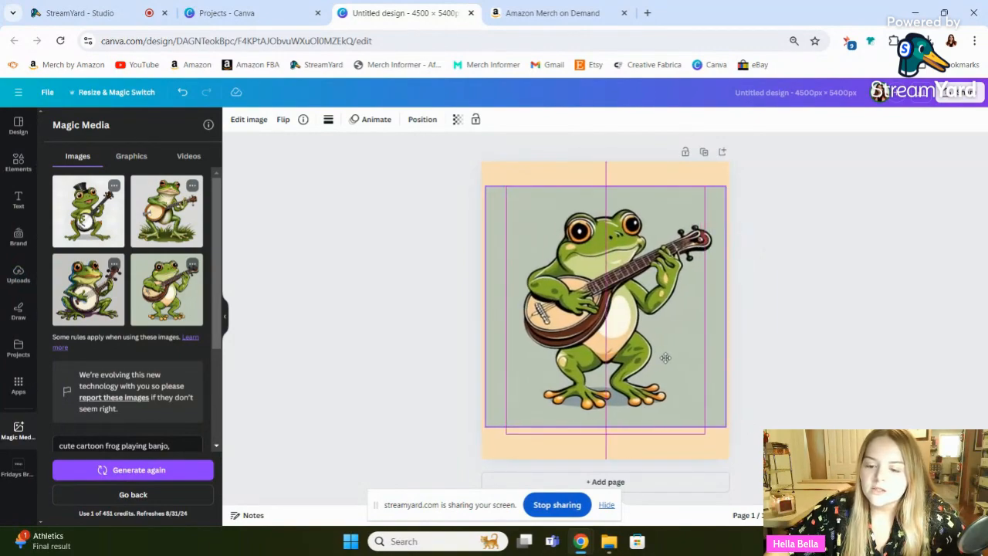
- Generate more images like the fourth banjo frog and select the placed frog
left_click(604, 309)
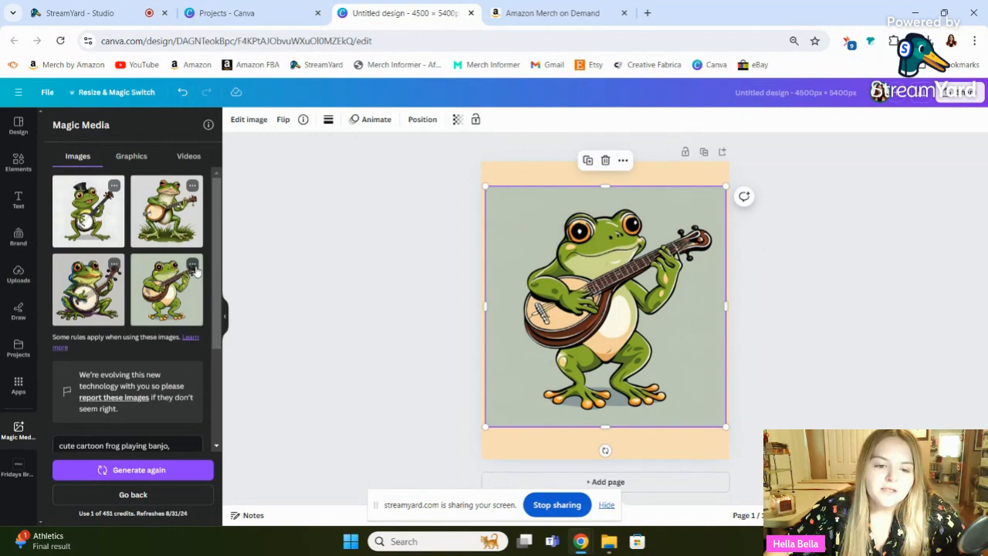
left_click(191, 265)
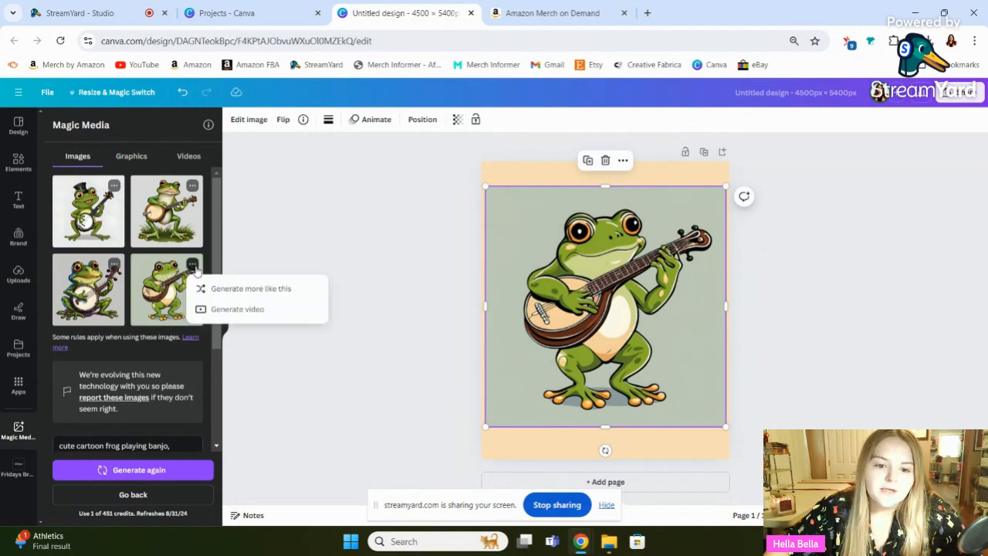
mouse_move(250, 288)
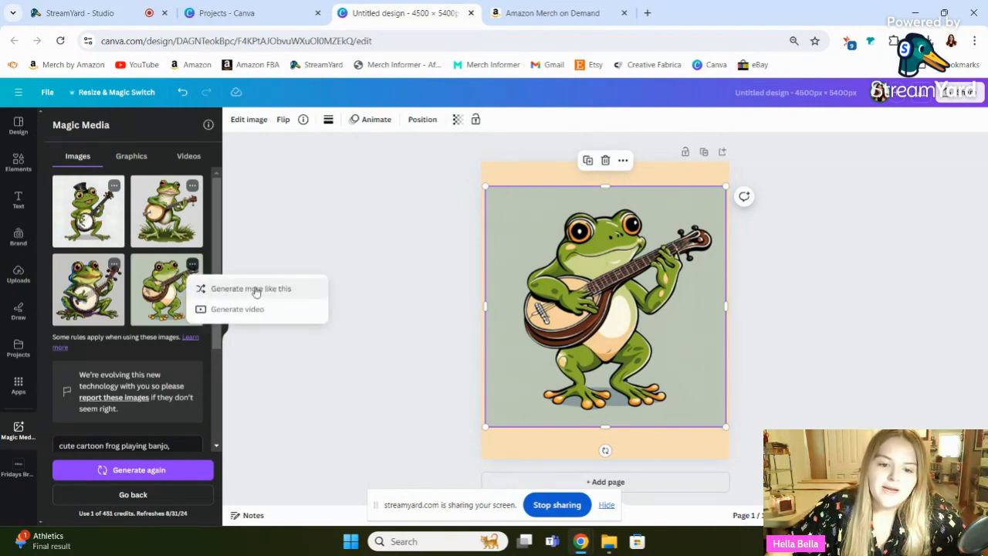
left_click(250, 288)
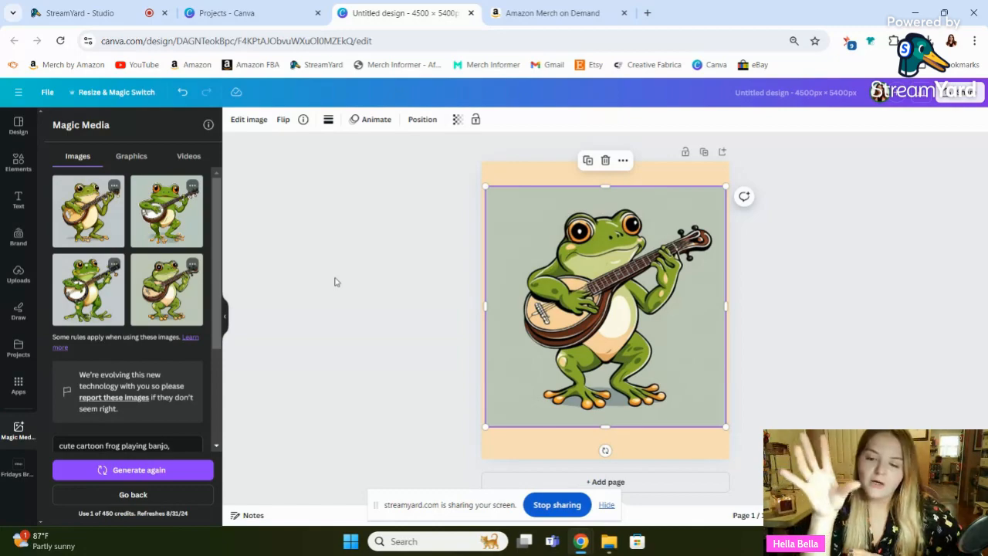
mouse_move(563, 328)
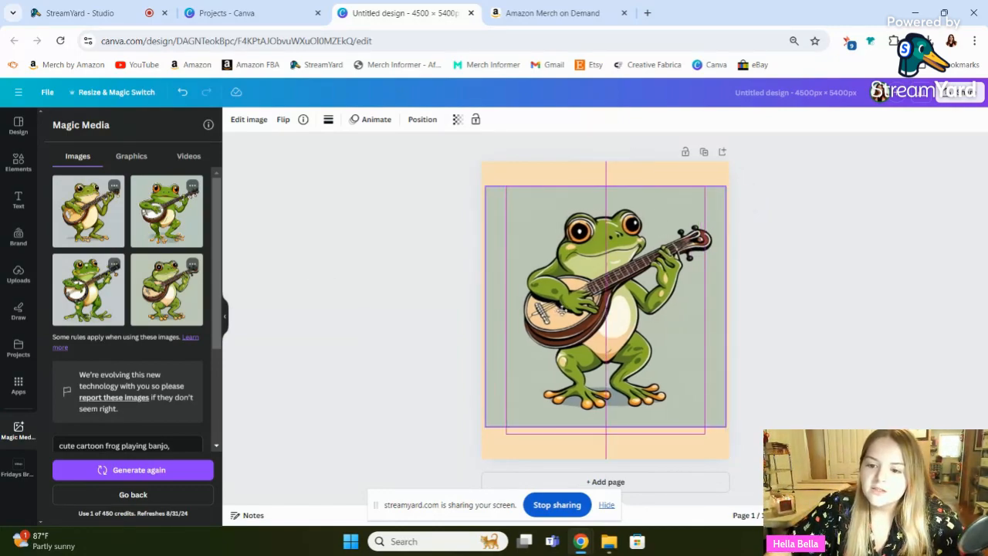
left_click(604, 309)
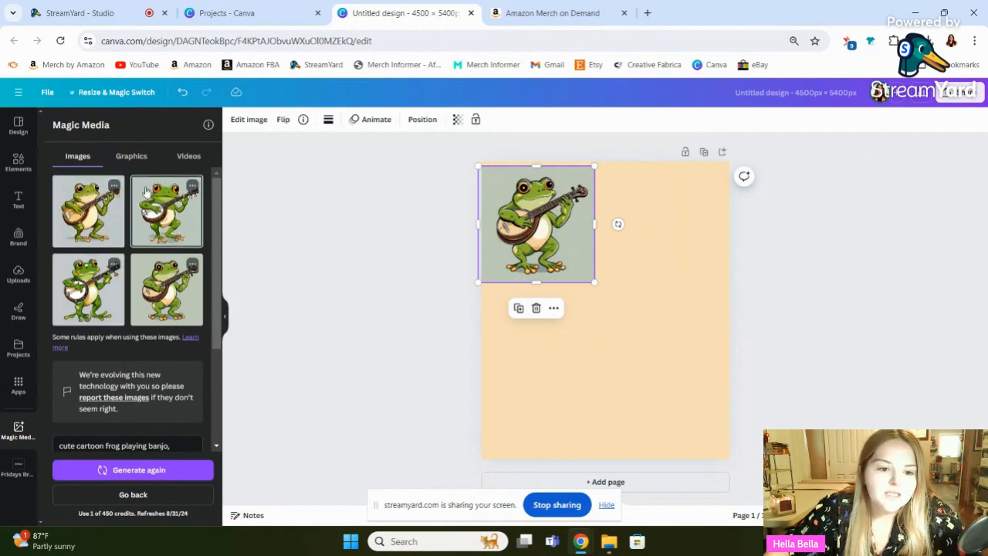
mouse_move(314, 230)
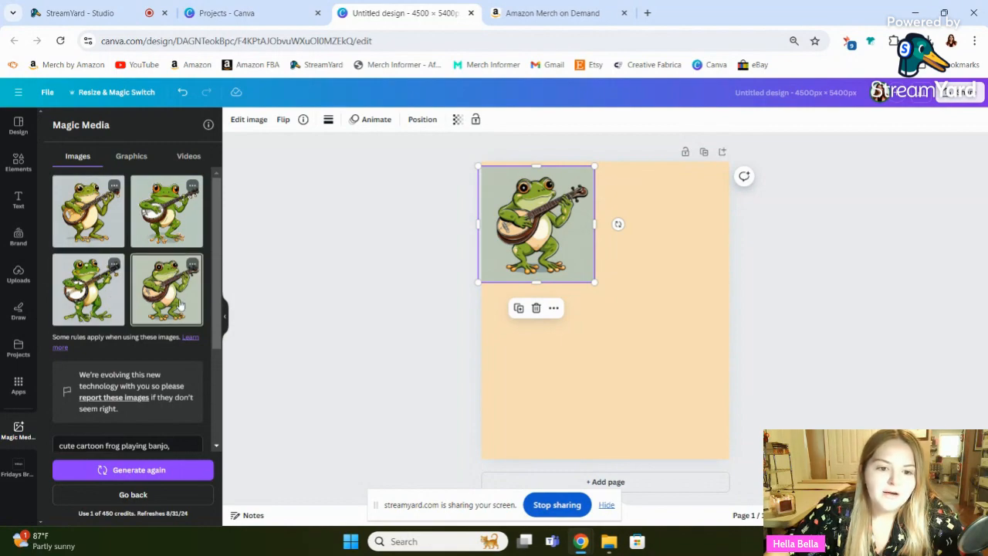
- Add 'pink' to the guitar prompt and generate new frog images
scroll("down", 3)
type("guitar")
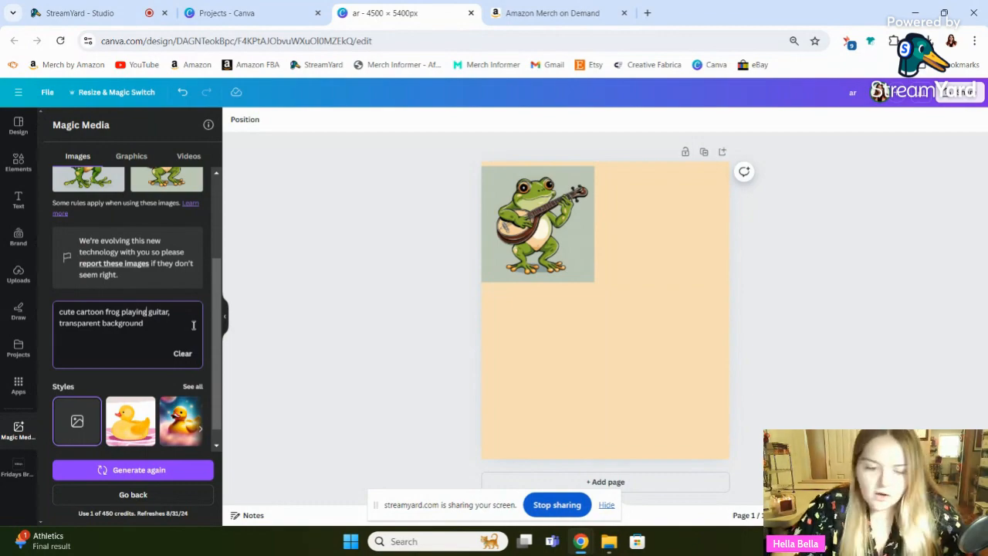
type("pink")
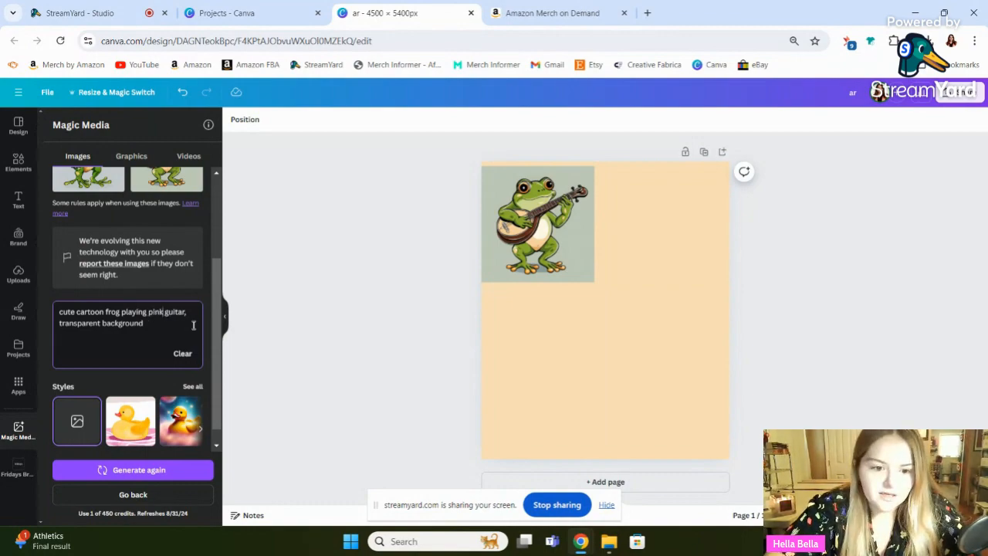
left_click(132, 469)
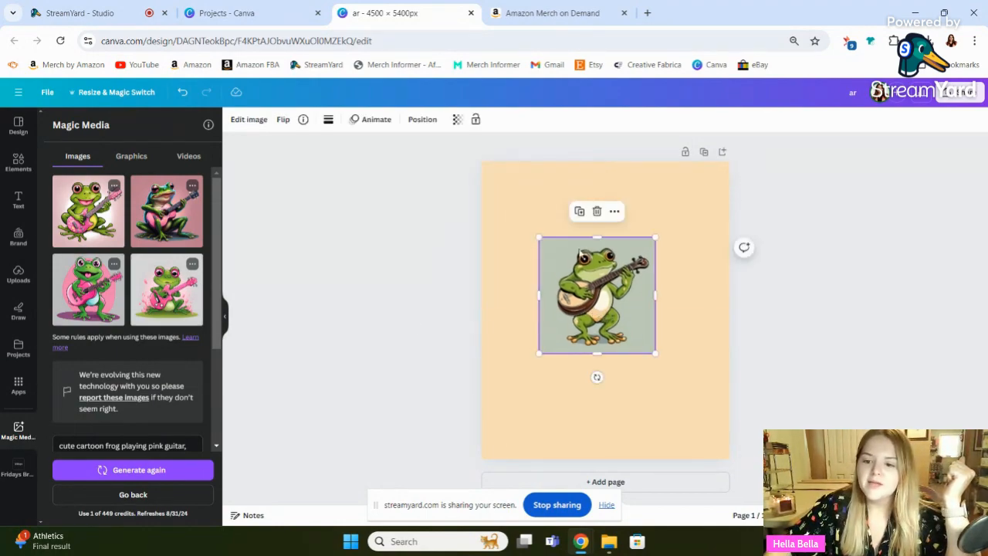
- Drag the small frog to the page's top-left corner and select it
left_click_drag(596, 295, 546, 225)
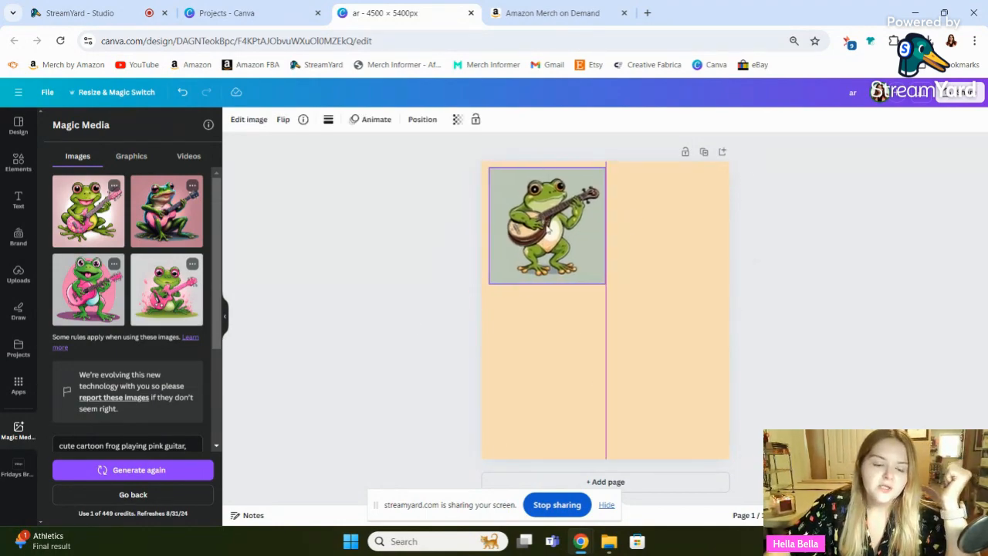
left_click(547, 225)
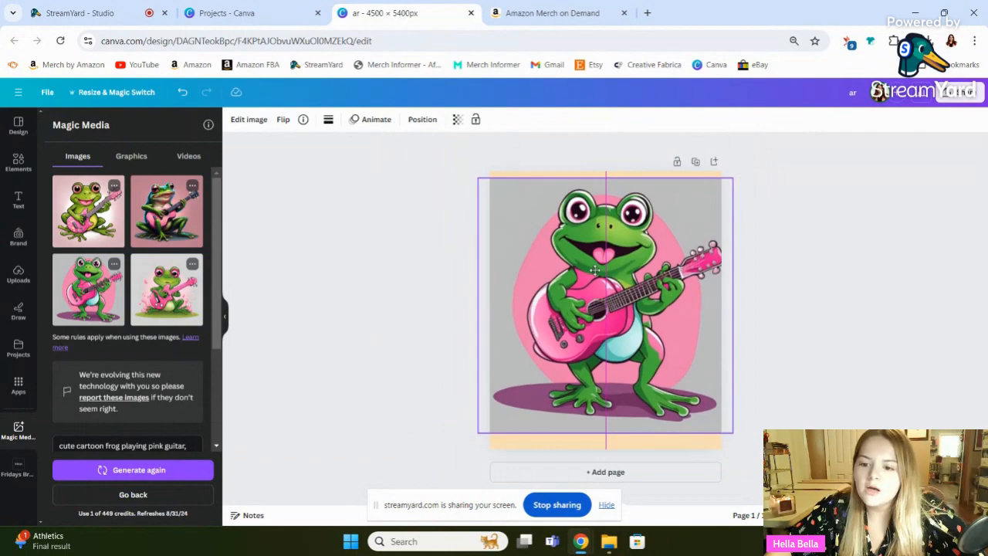
- Remove the pink-guitar frog image's grey background with BG Remover
left_click(248, 118)
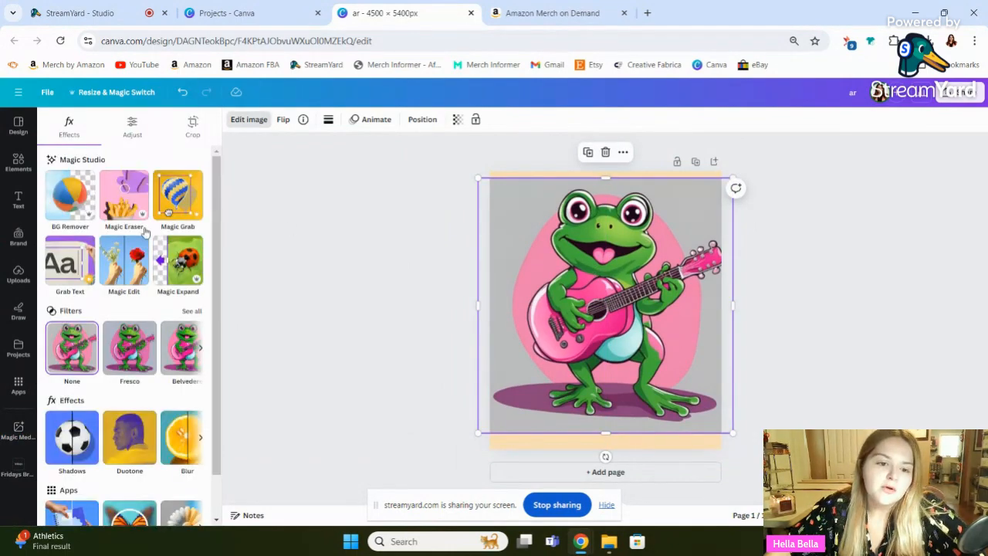
left_click(70, 194)
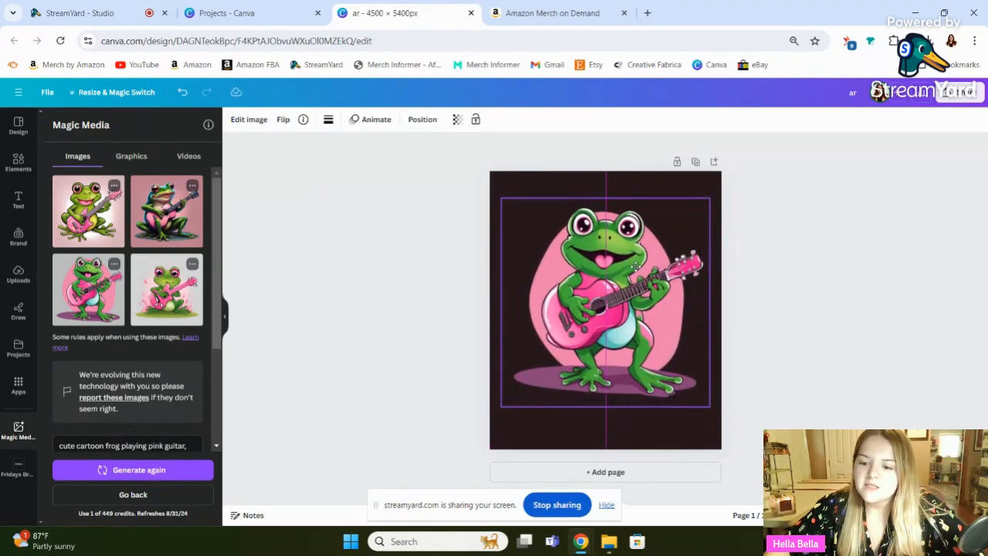
left_click(605, 309)
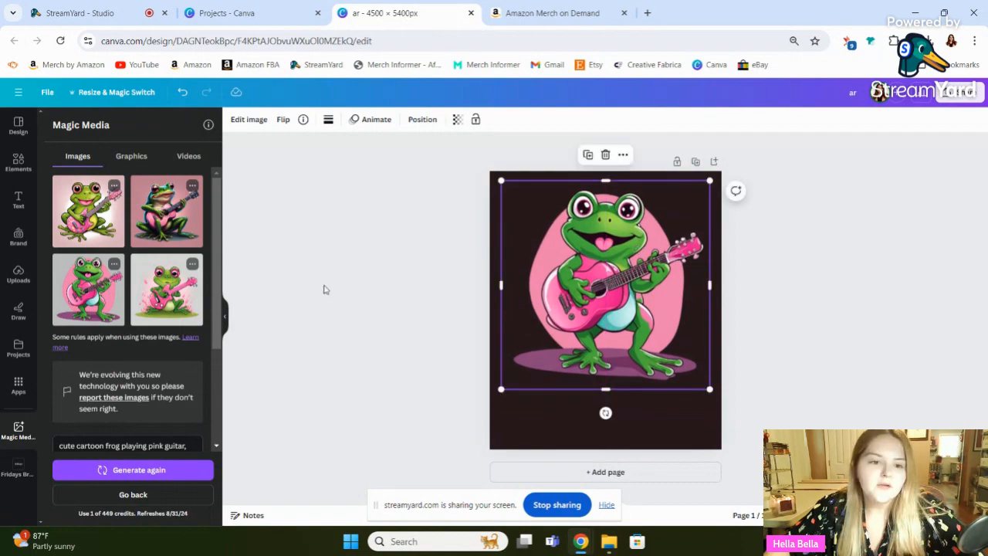
left_click(17, 199)
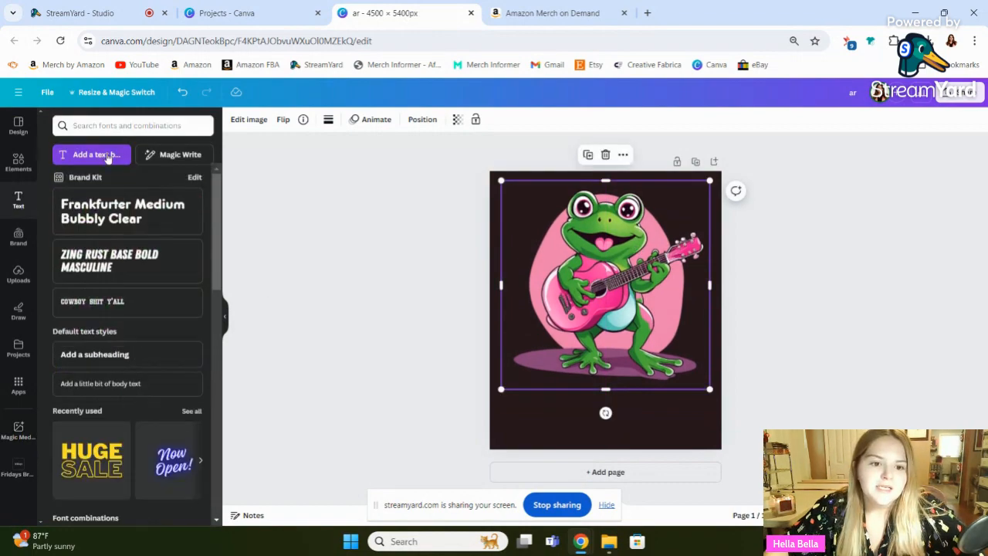
left_click(91, 154)
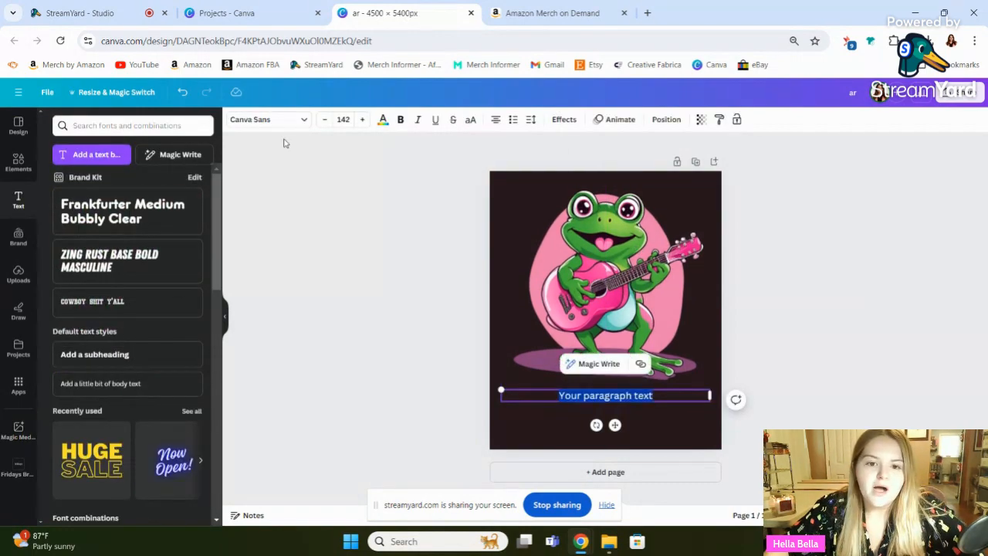
left_click(343, 118)
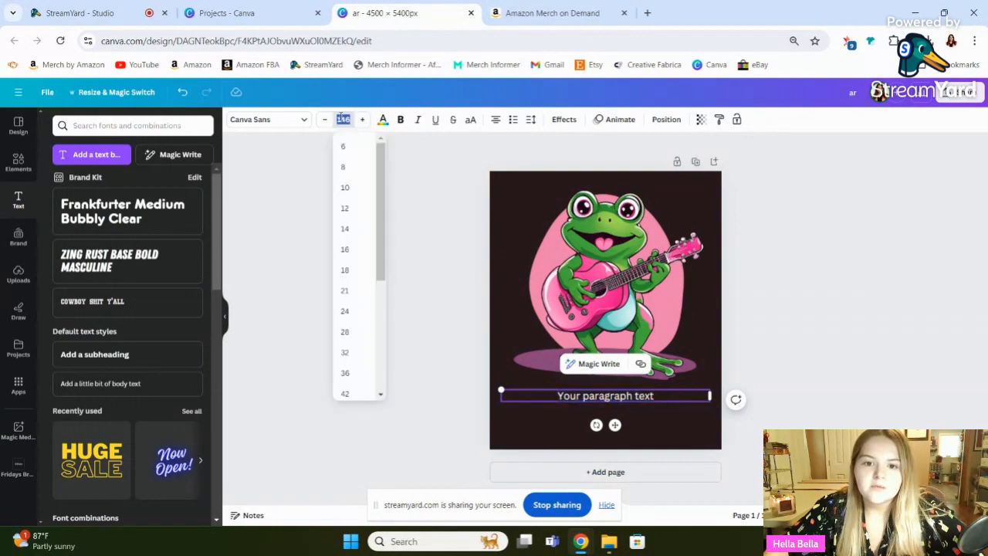
left_click(343, 119)
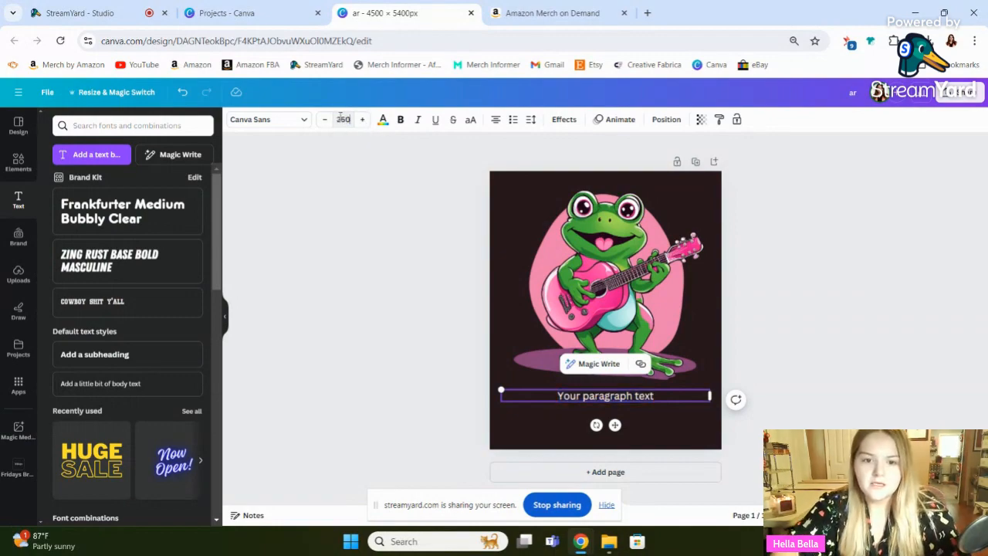
left_click(266, 119)
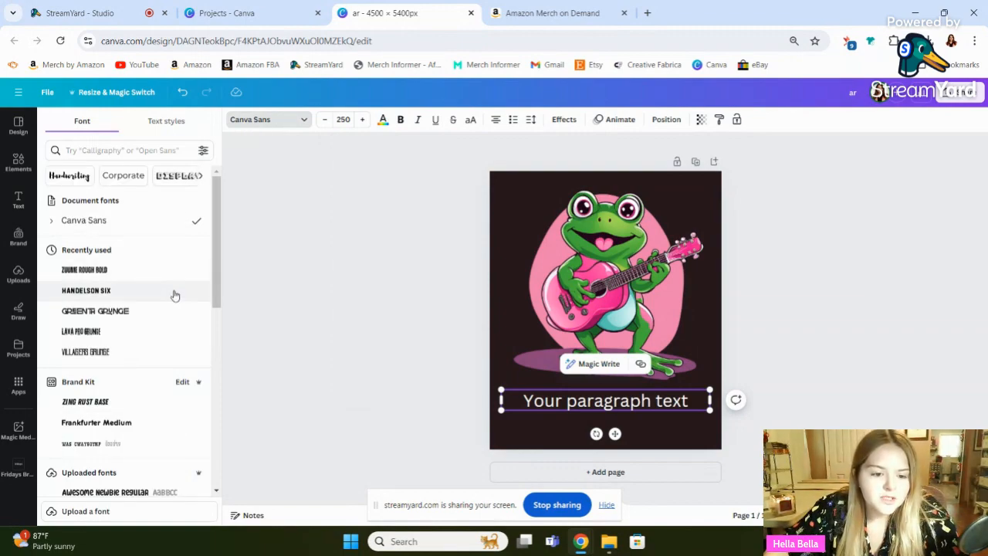
left_click(86, 290)
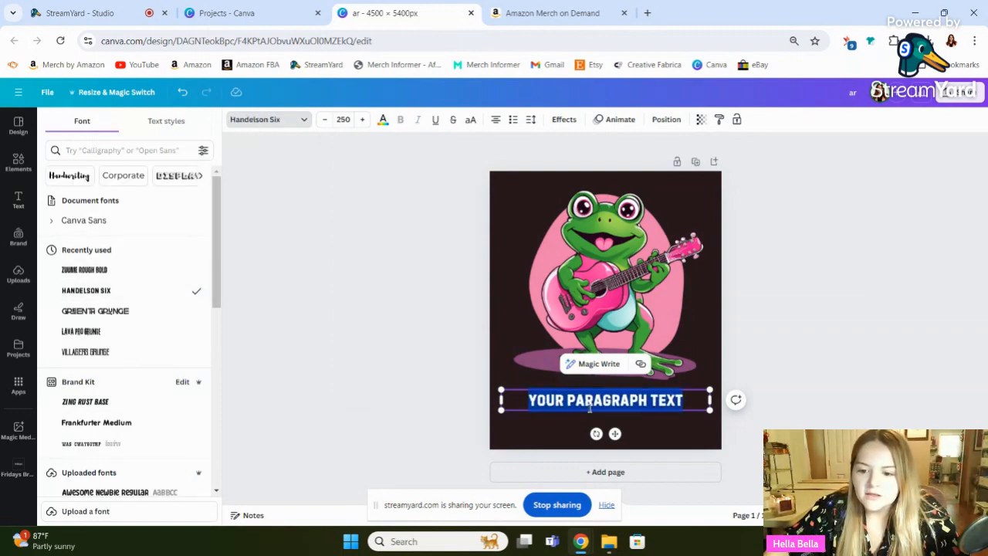
type("FROG BANJO DUDE")
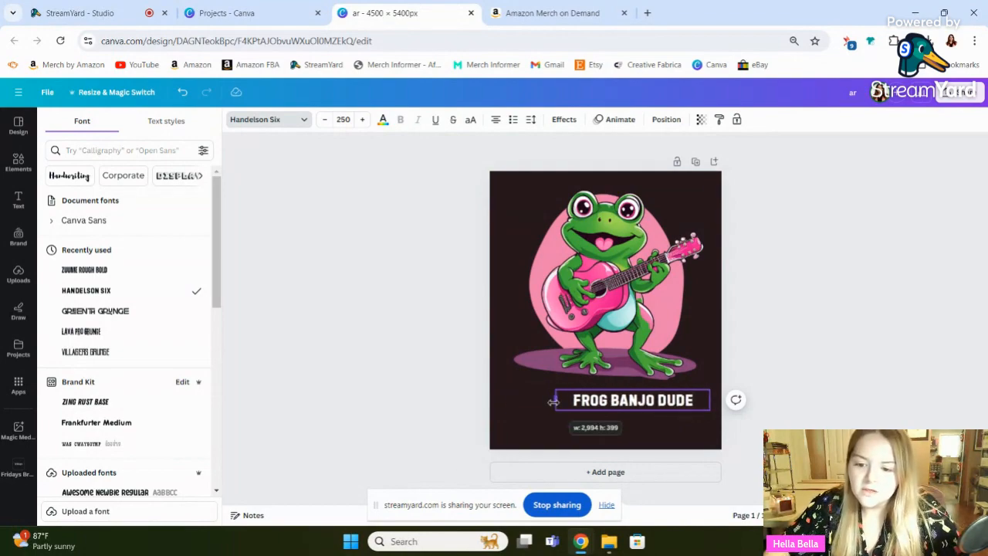
left_click_drag(551, 402, 480, 423)
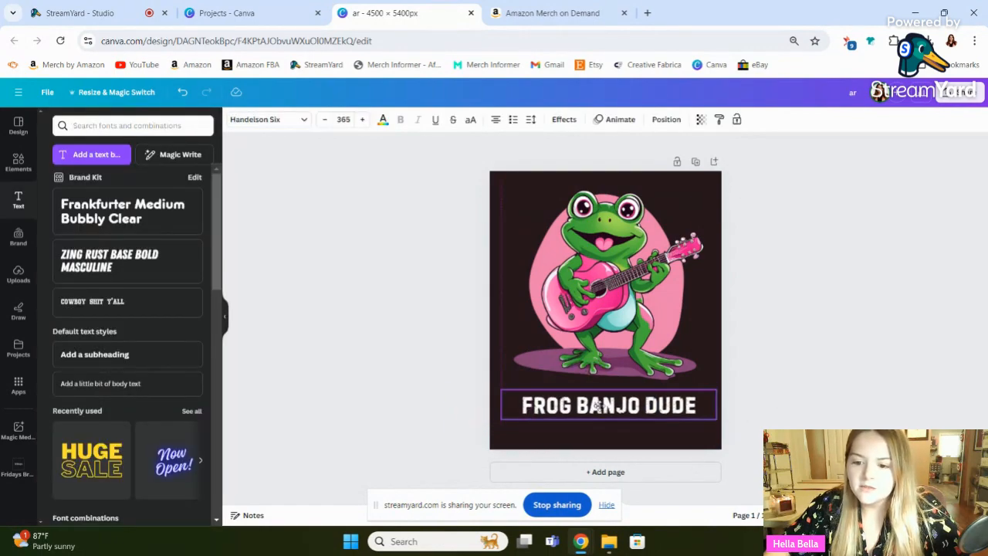
left_click(605, 285)
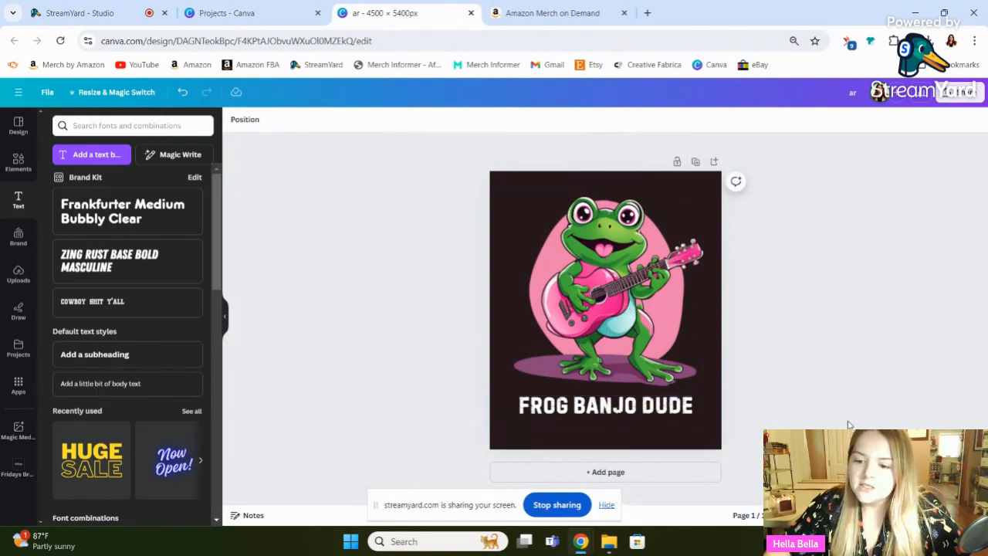
- Select the mom-and-baby sunset image on the HELLA BELLA design
left_click(650, 345)
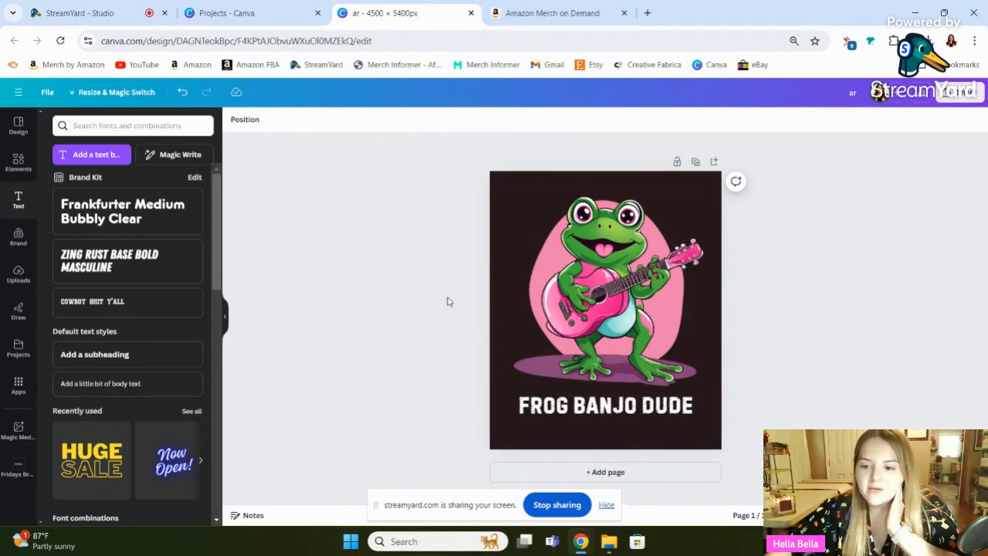
mouse_move(498, 312)
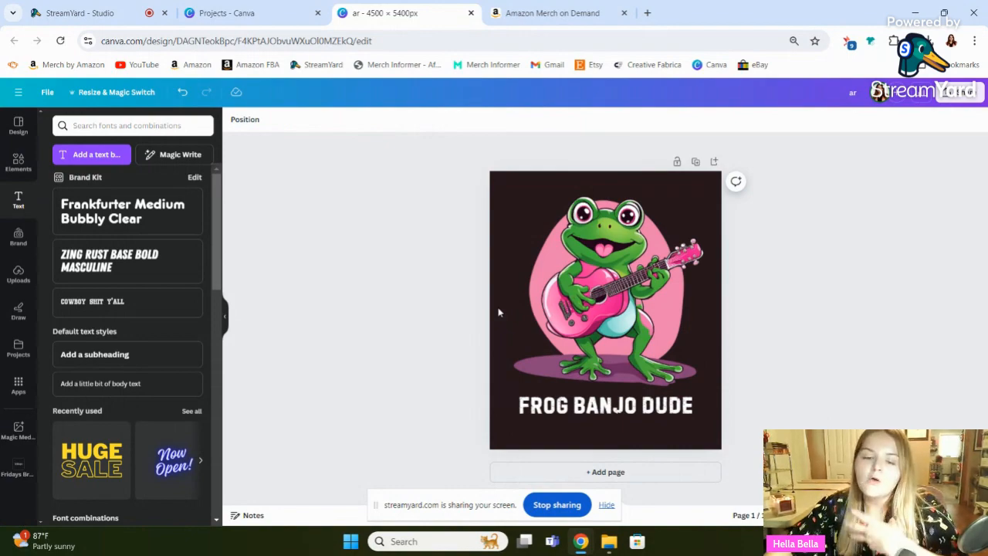
left_click(604, 308)
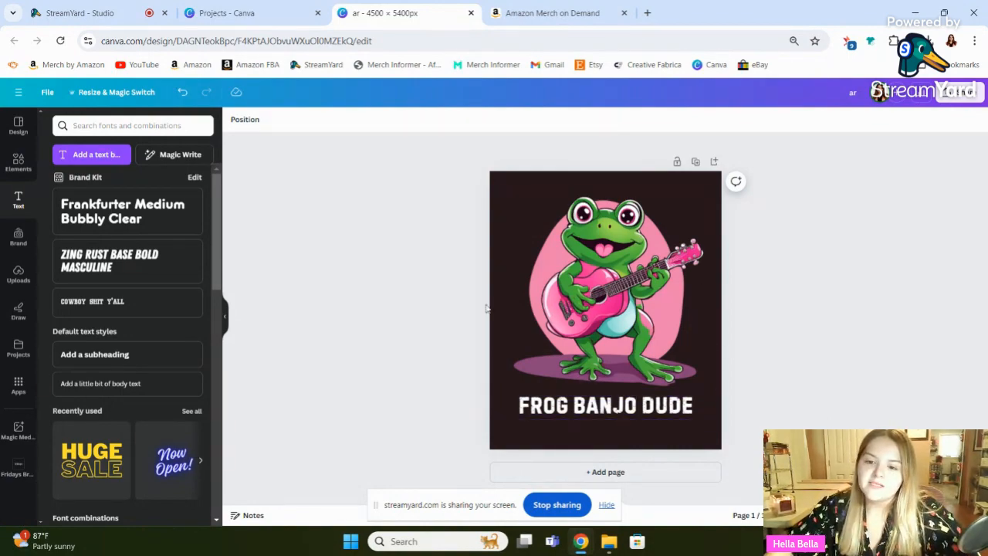
mouse_move(328, 276)
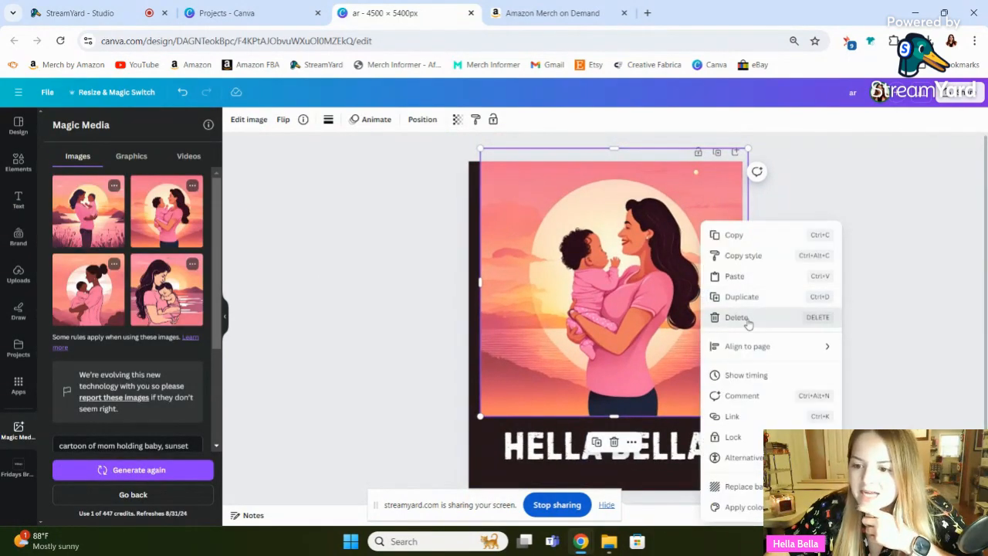
- Delete the mom-and-baby image and generate from a 'cute cartoon raccoon in a trash can, pink hat' prompt
left_click(736, 317)
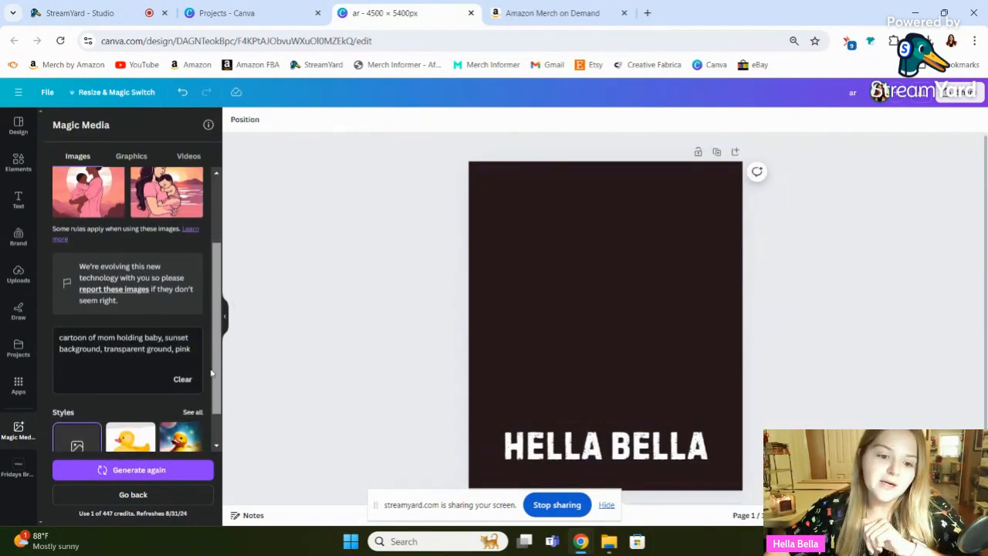
left_click(183, 379)
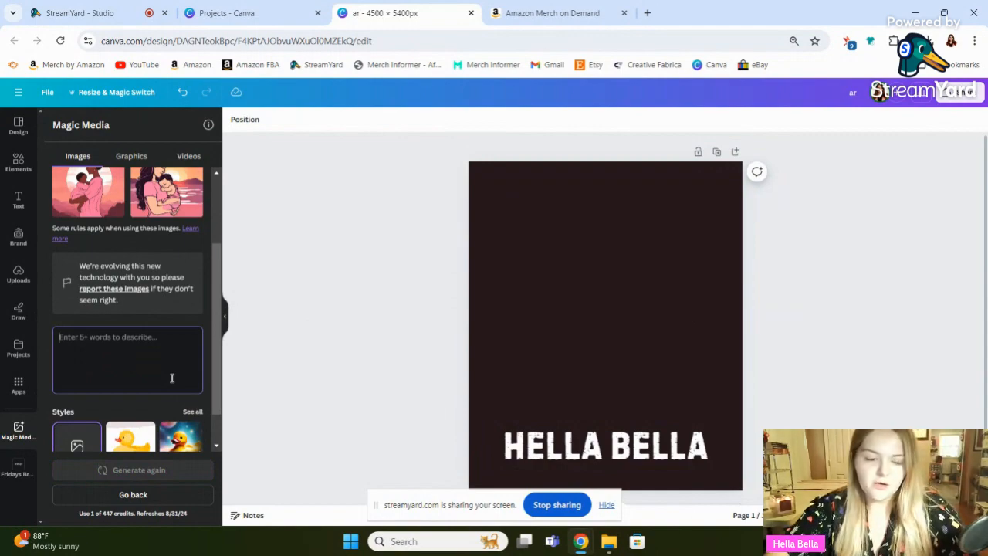
type("cute cartoon of raccoon")
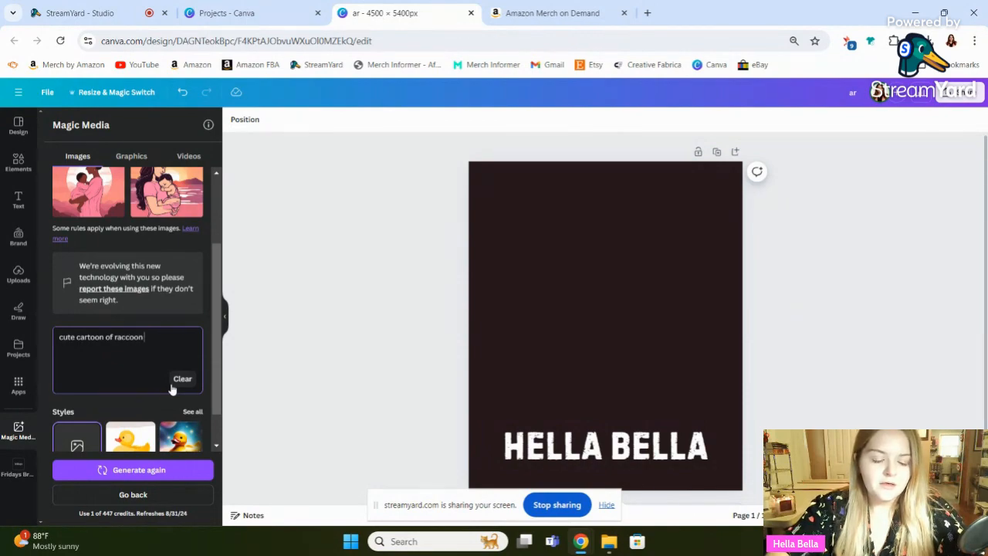
type("in a")
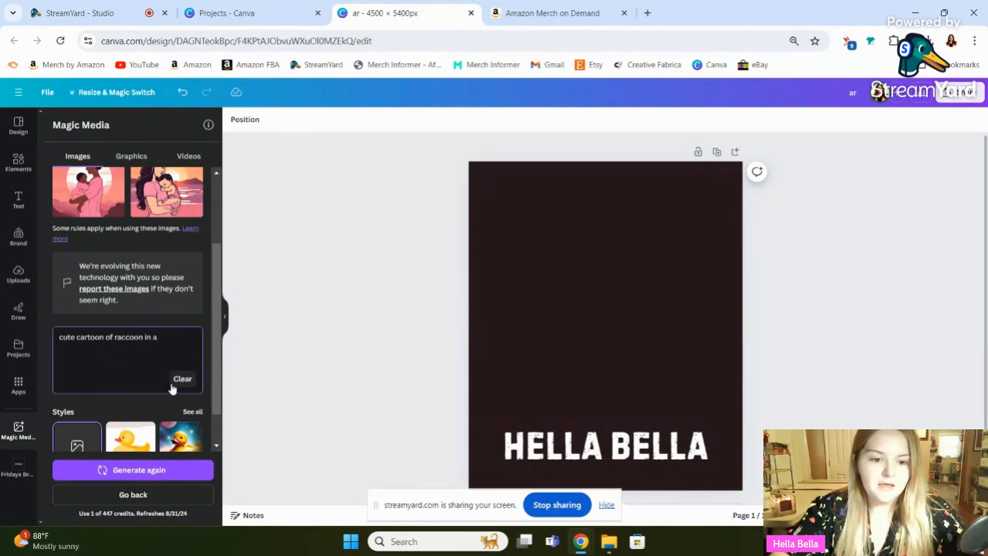
type("trash c")
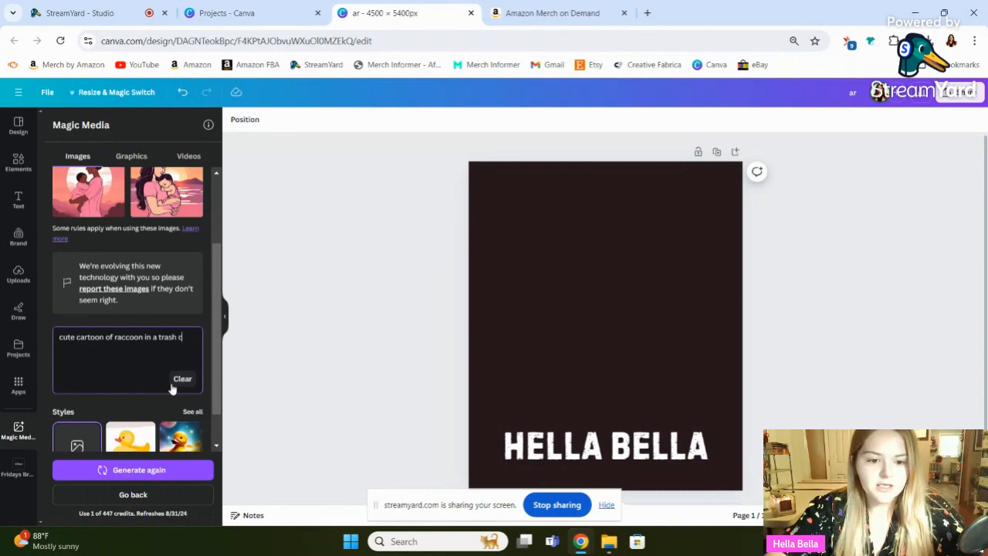
type("an, wearing a p")
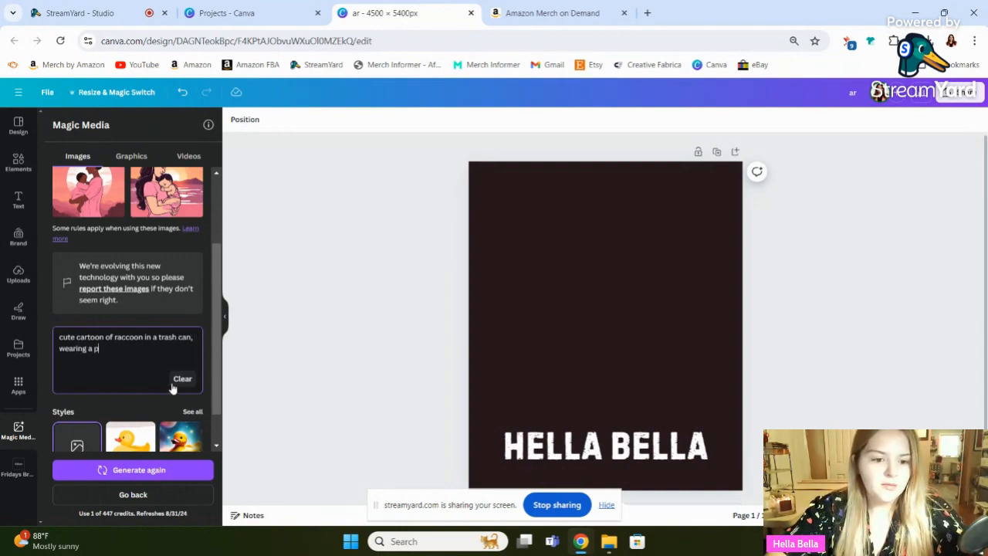
type("ink hat, transparent background")
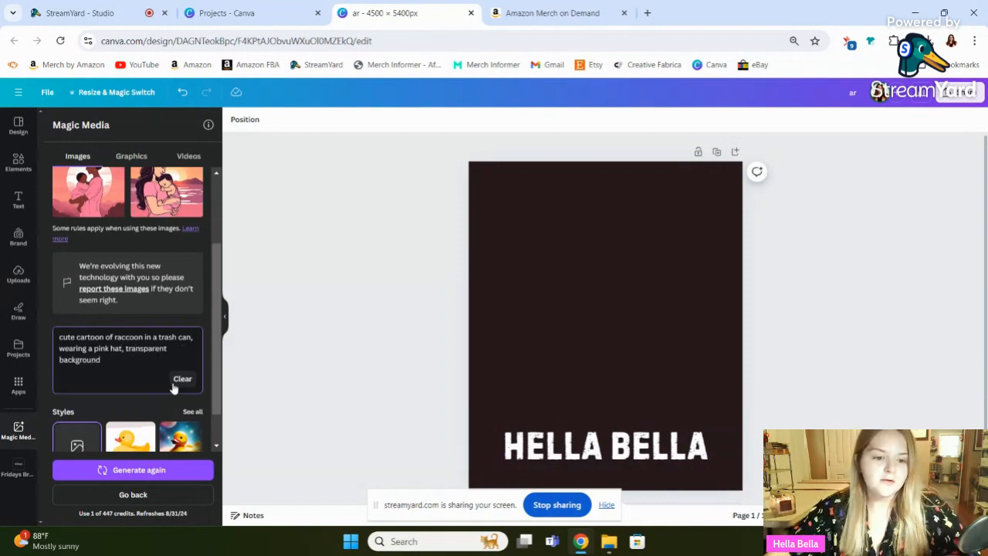
left_click(139, 469)
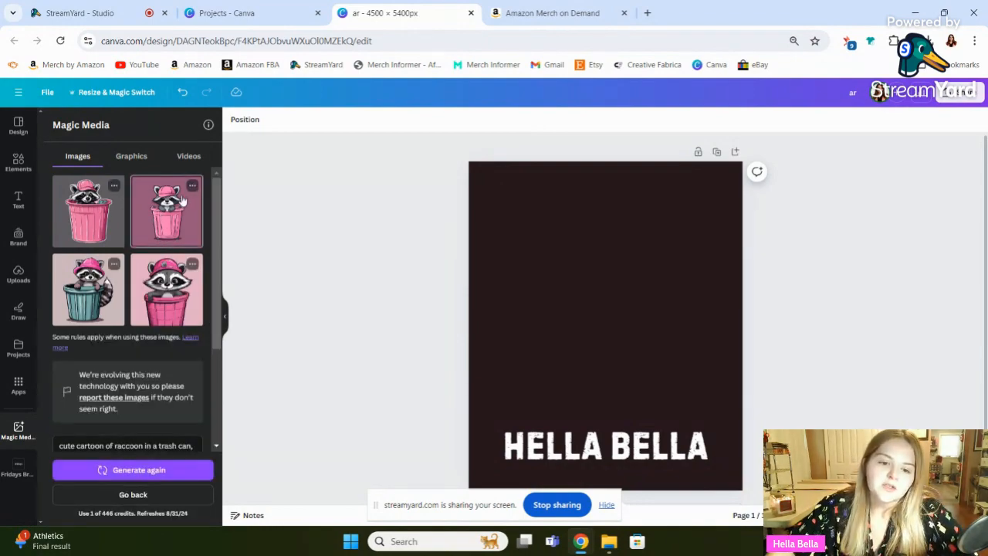
- Add the pink-hat raccoon image without its background and retype the caption as FERAL GIRLIE
left_click(166, 211)
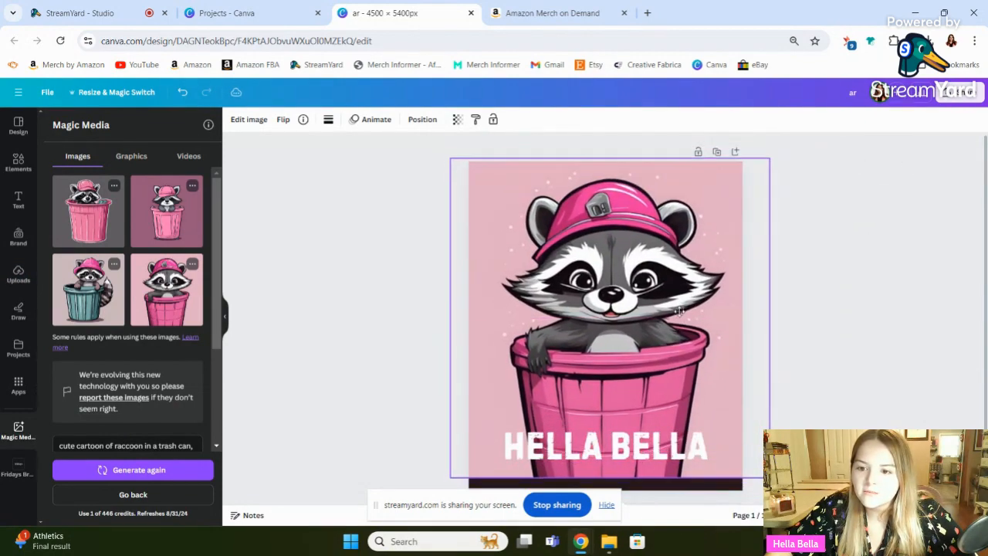
left_click(606, 309)
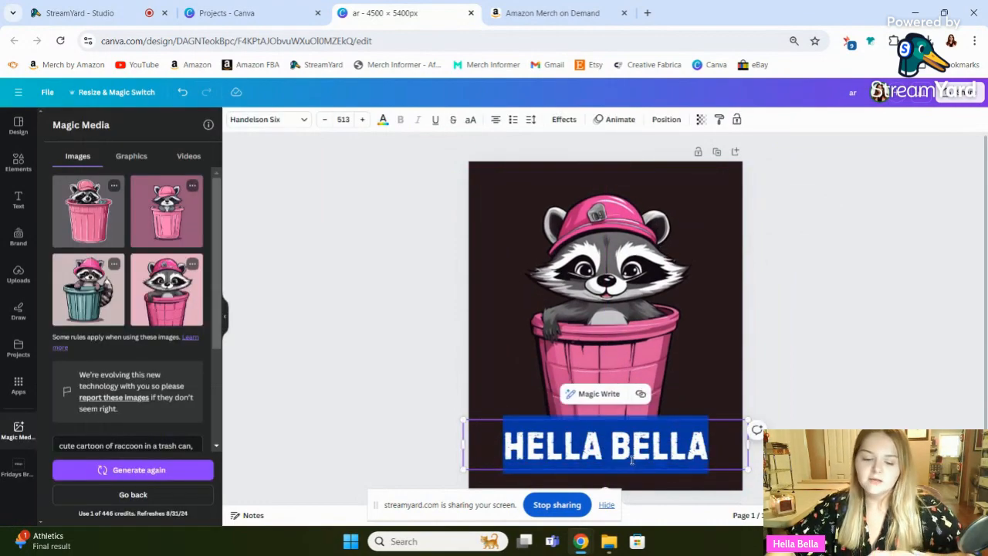
type("FERAL GIRLIE")
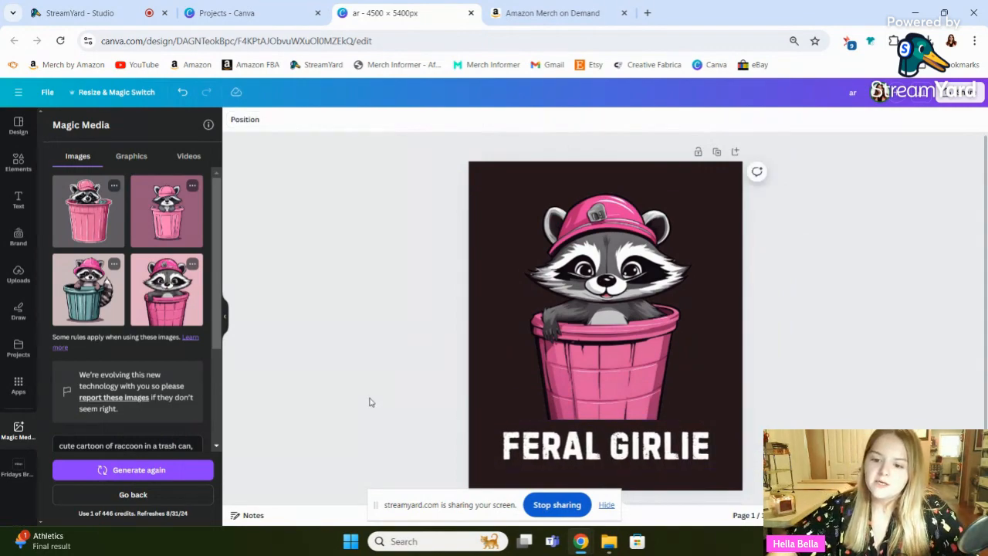
left_click(605, 444)
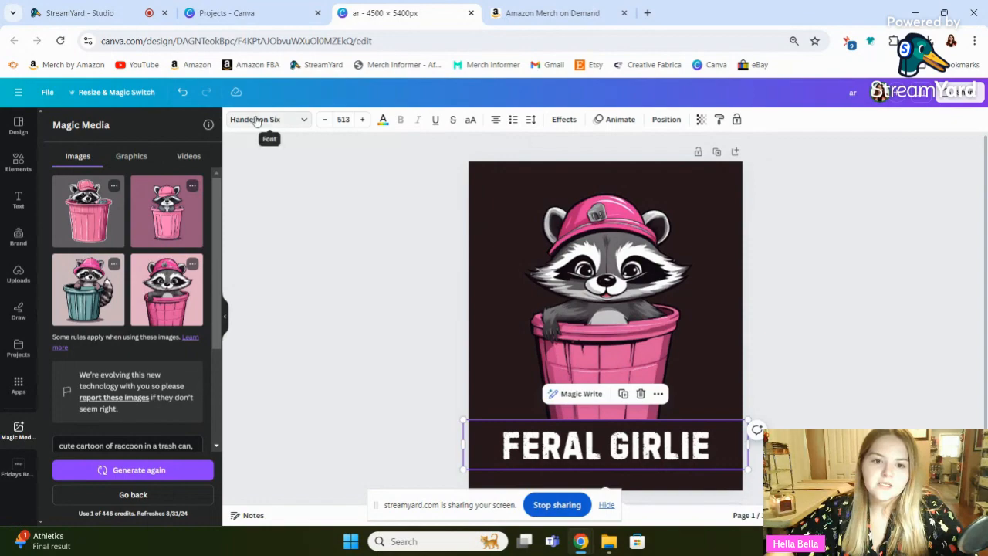
left_click(266, 119)
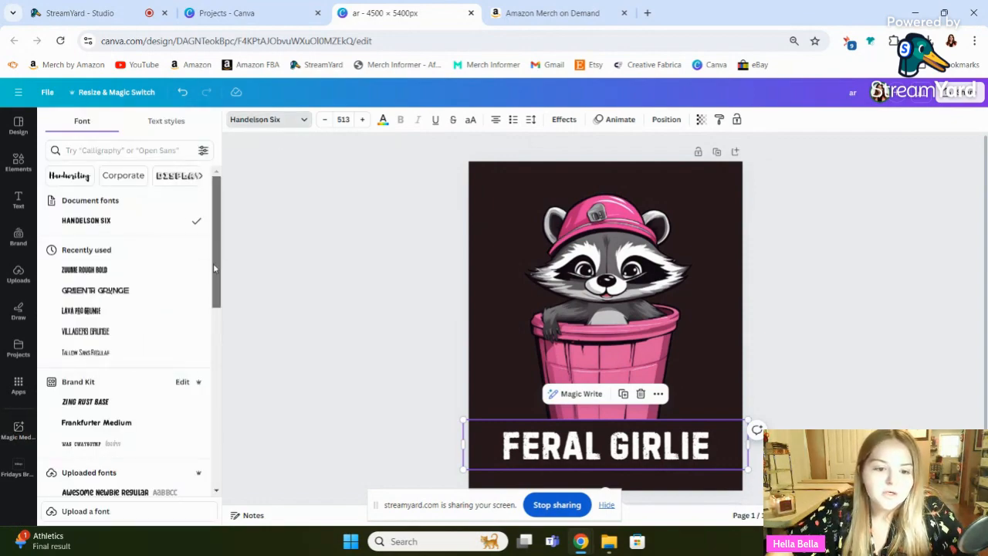
- Change the caption font to Keep on Truckin Regular and center the caption
scroll("down", 3)
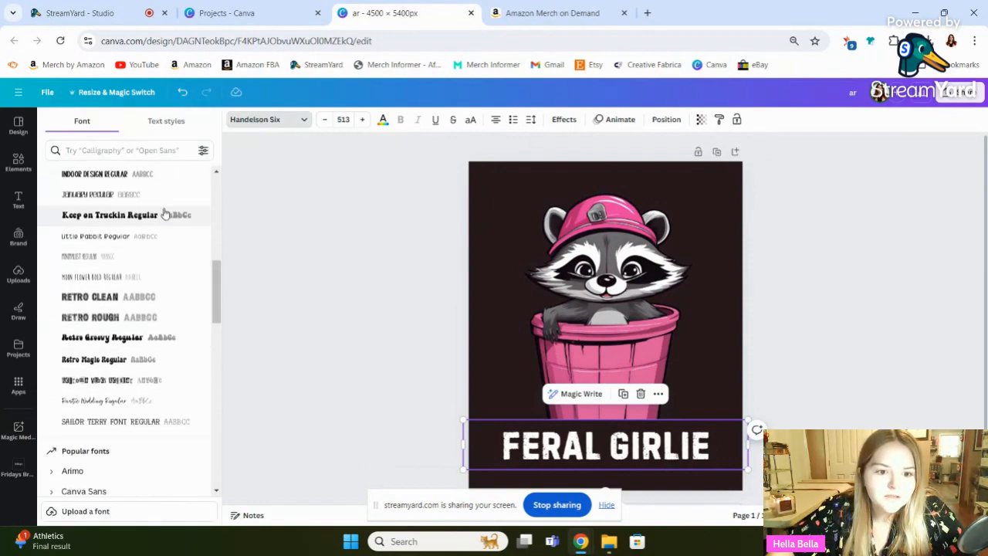
left_click(110, 215)
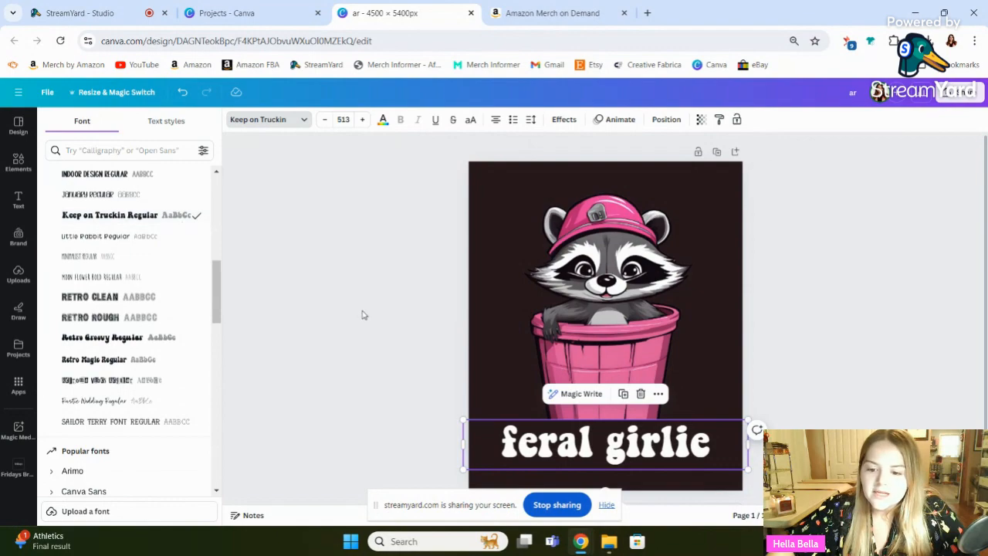
left_click(18, 428)
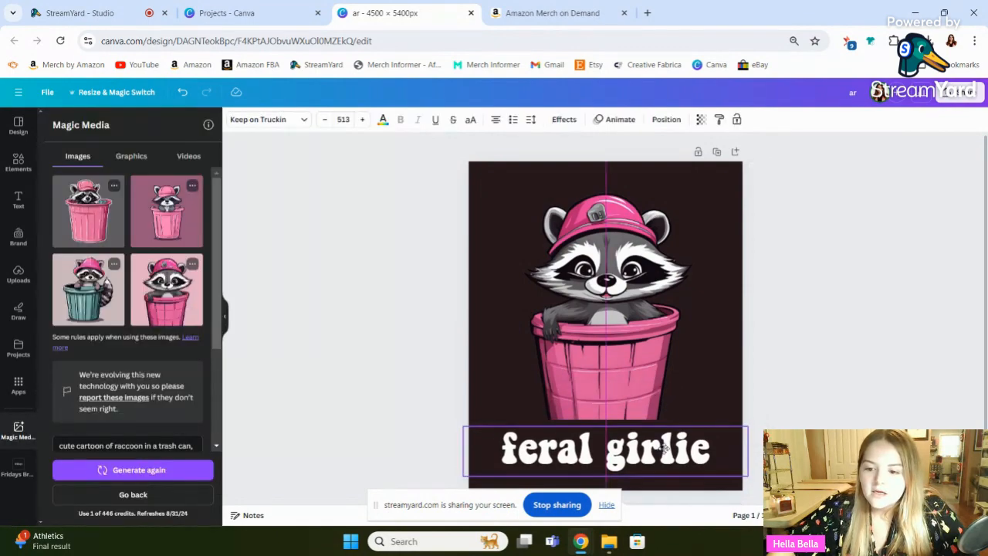
left_click(408, 378)
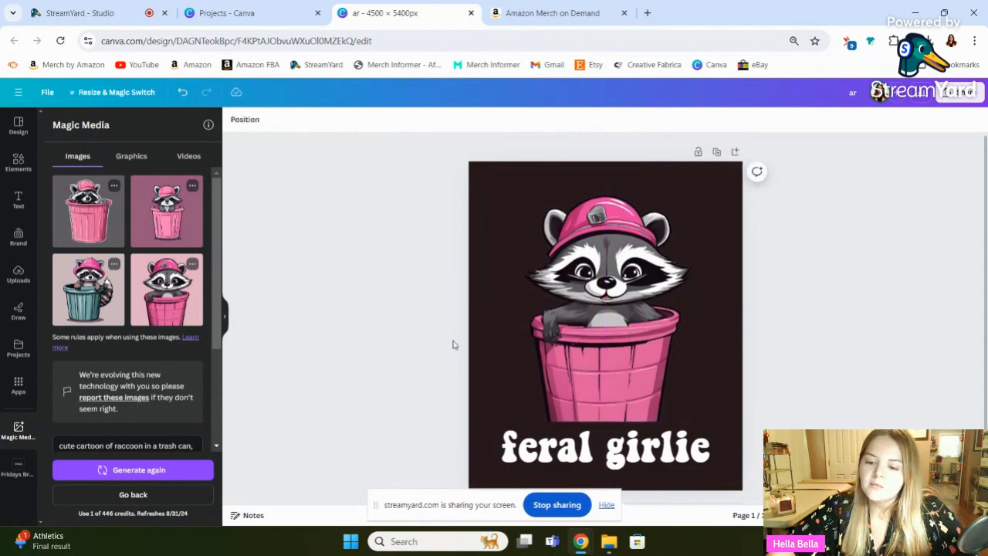
mouse_move(880, 314)
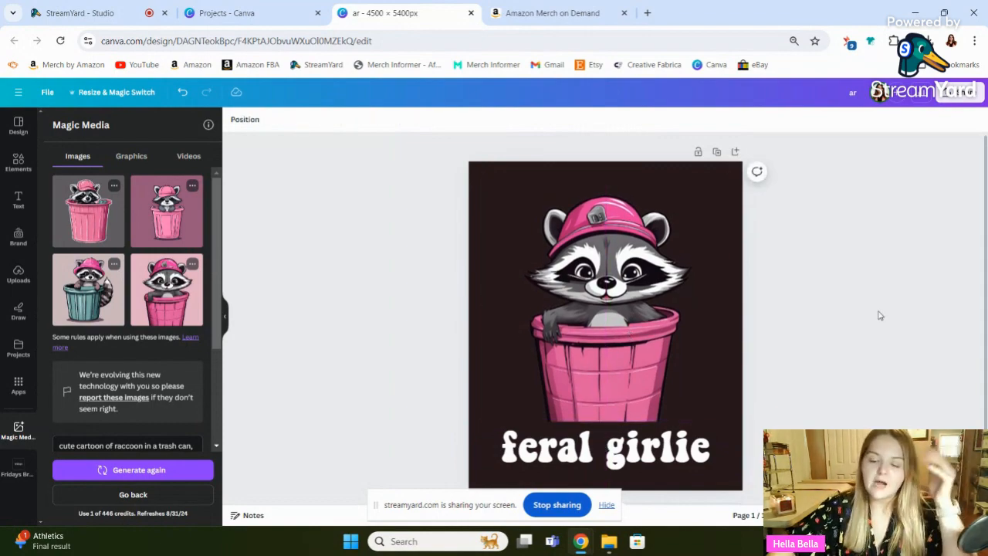
- Check the raccoon image and caption one at a time, then deselect to review the design
left_click(604, 348)
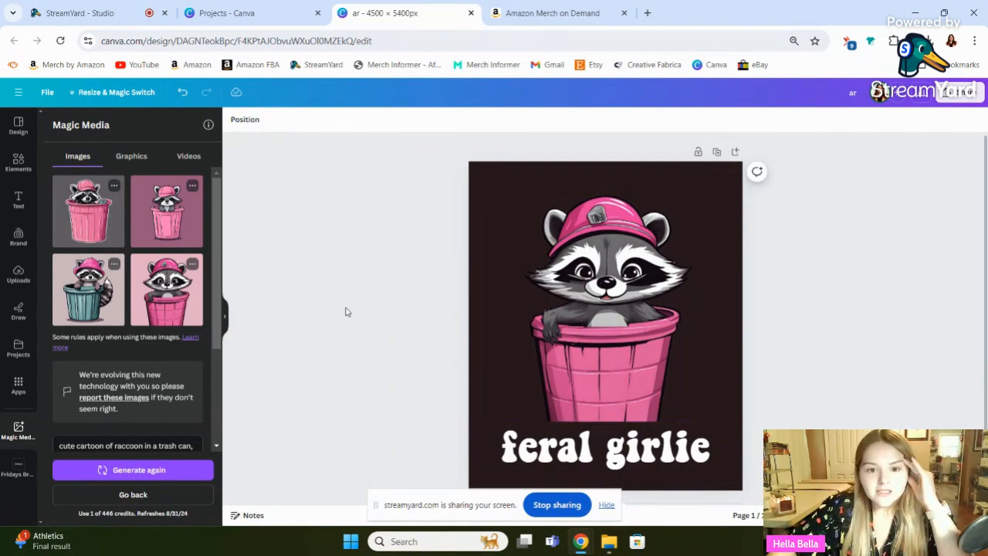
mouse_move(454, 369)
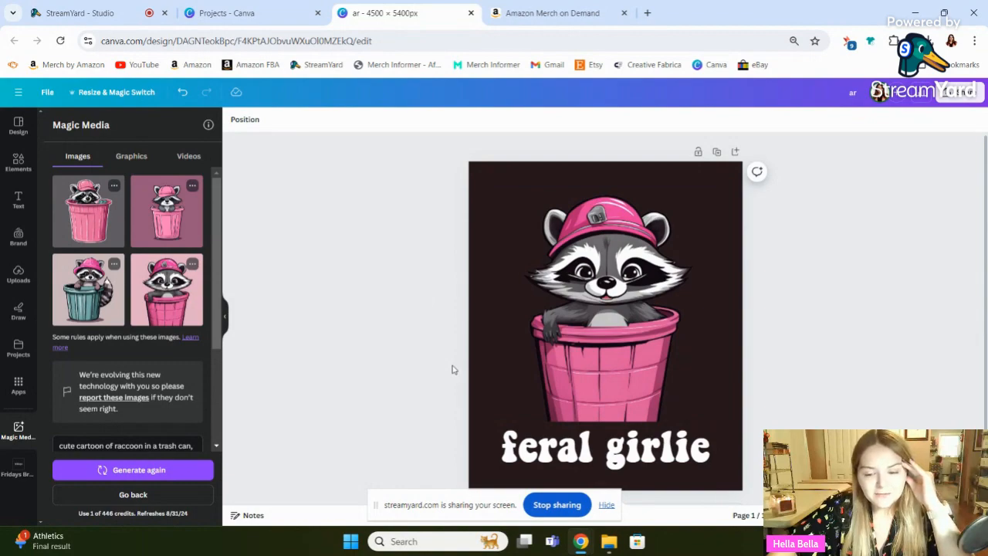
mouse_move(399, 307)
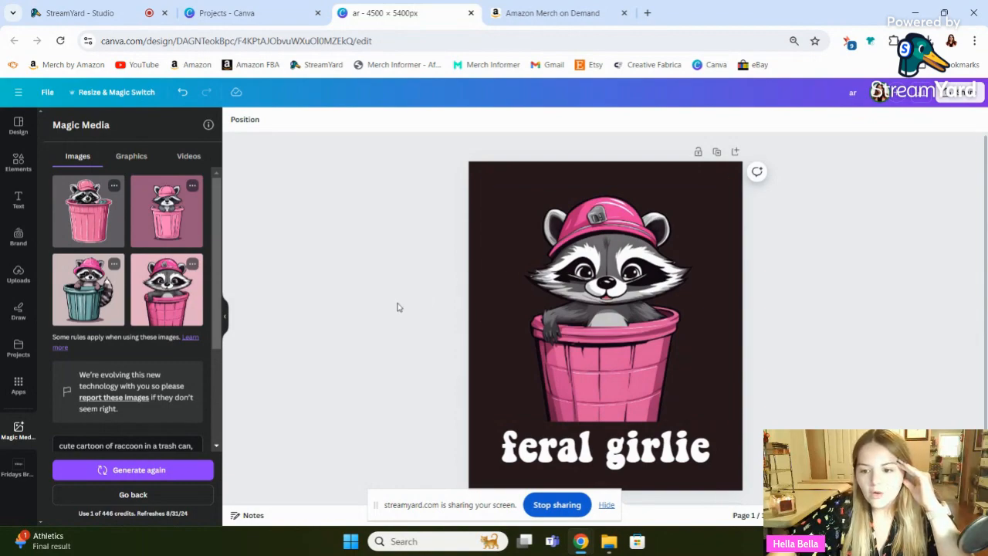
left_click(605, 301)
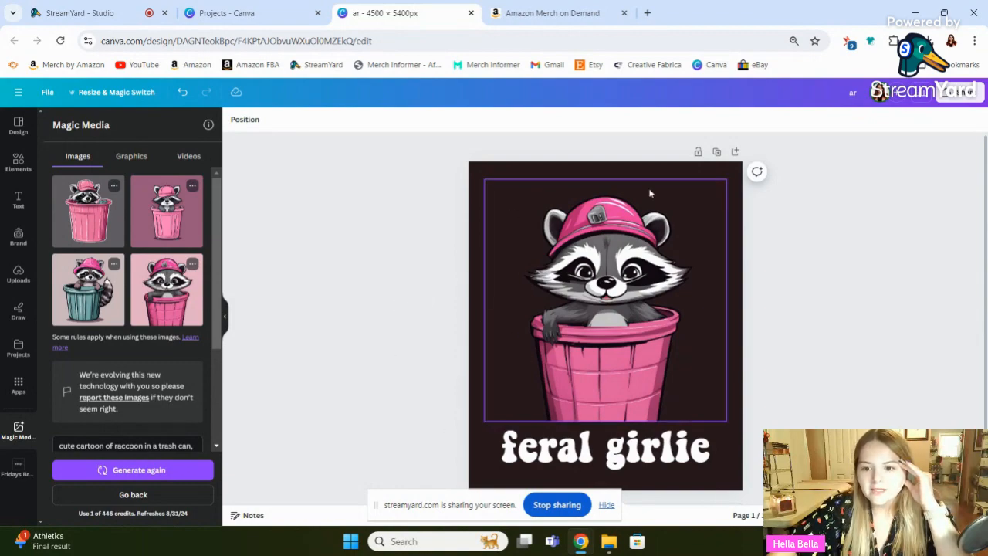
left_click(604, 446)
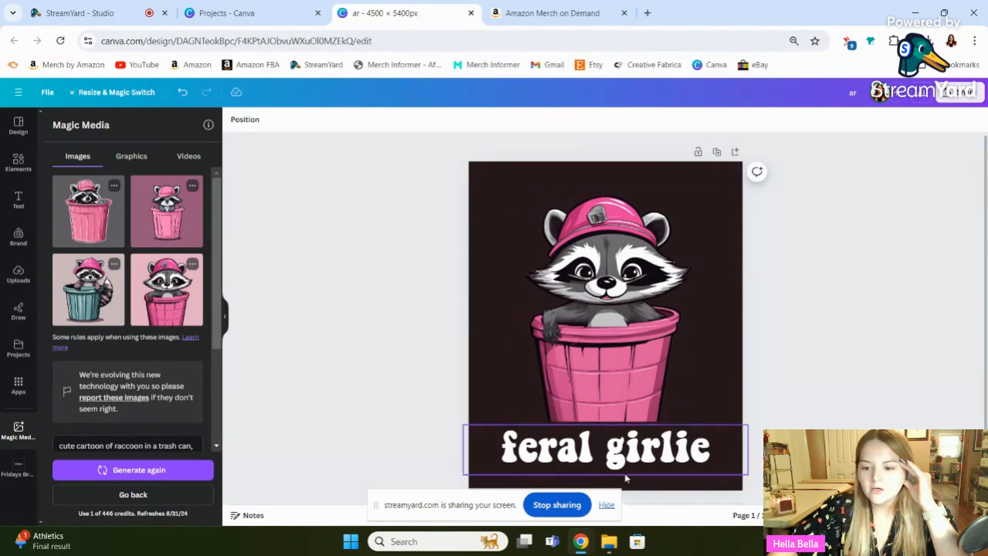
left_click(450, 207)
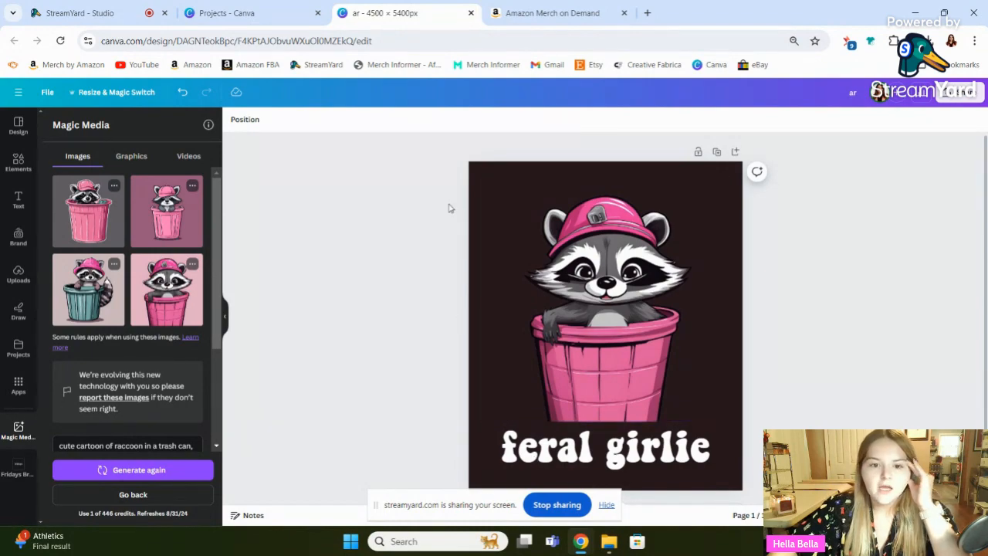
mouse_move(475, 177)
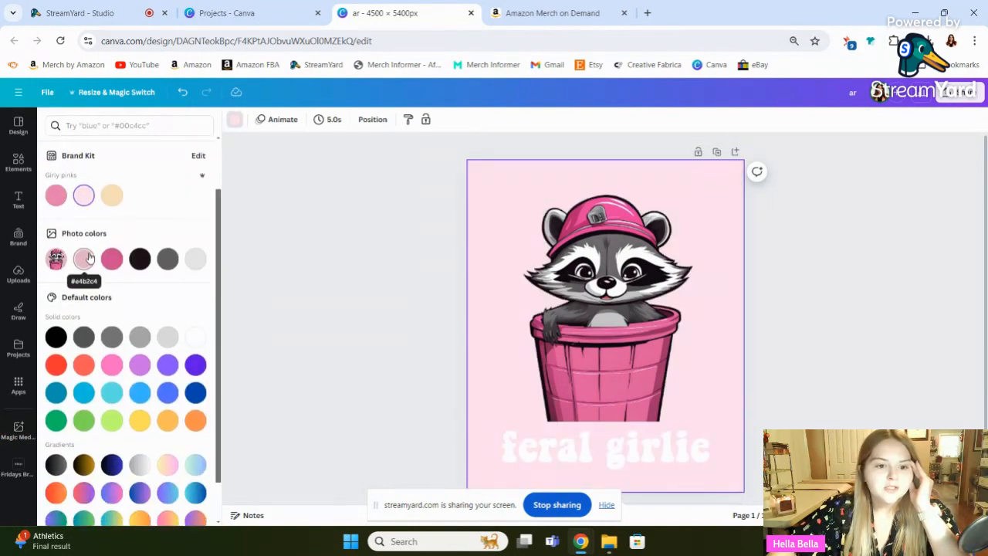
- Give the page a light pink background and make the 'feral girlie' caption near-black
left_click(18, 431)
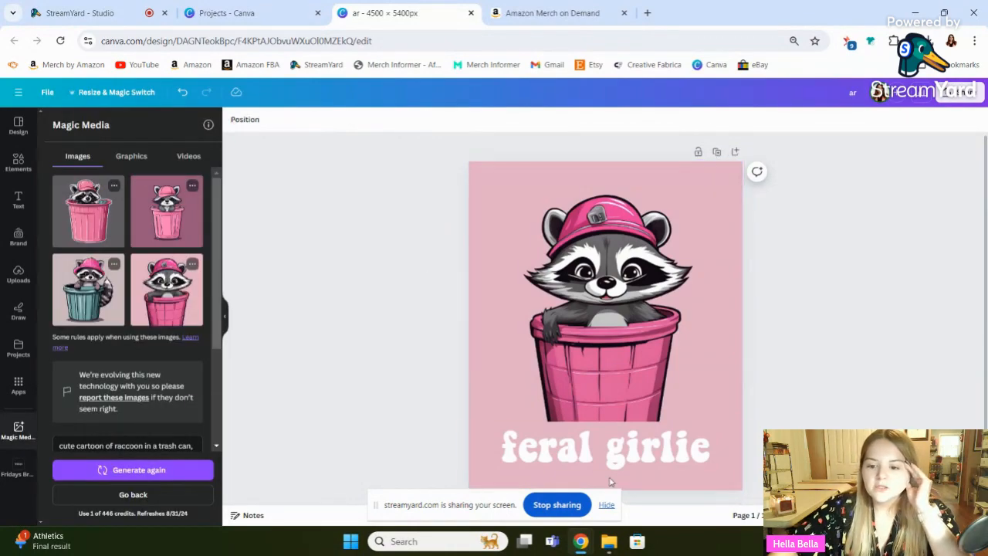
left_click(605, 447)
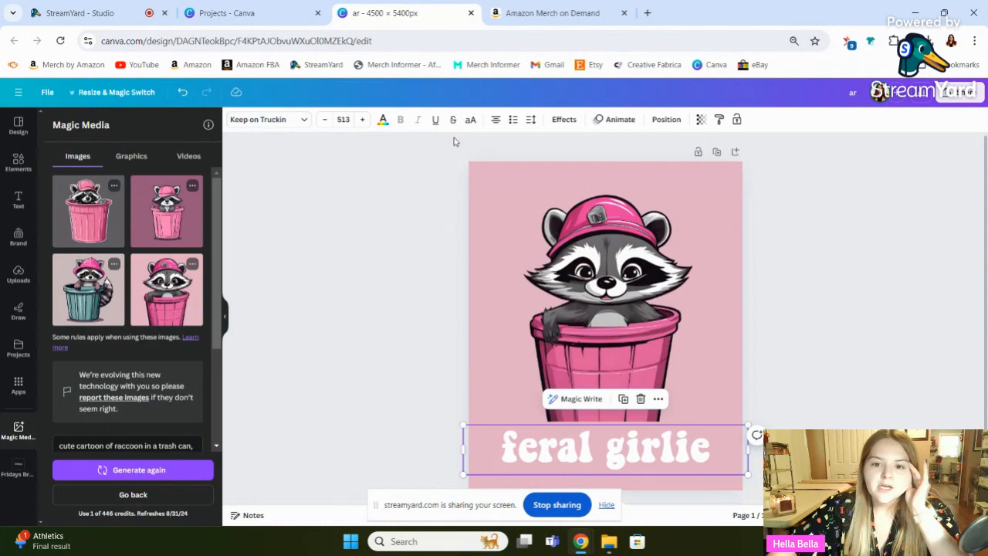
left_click(382, 119)
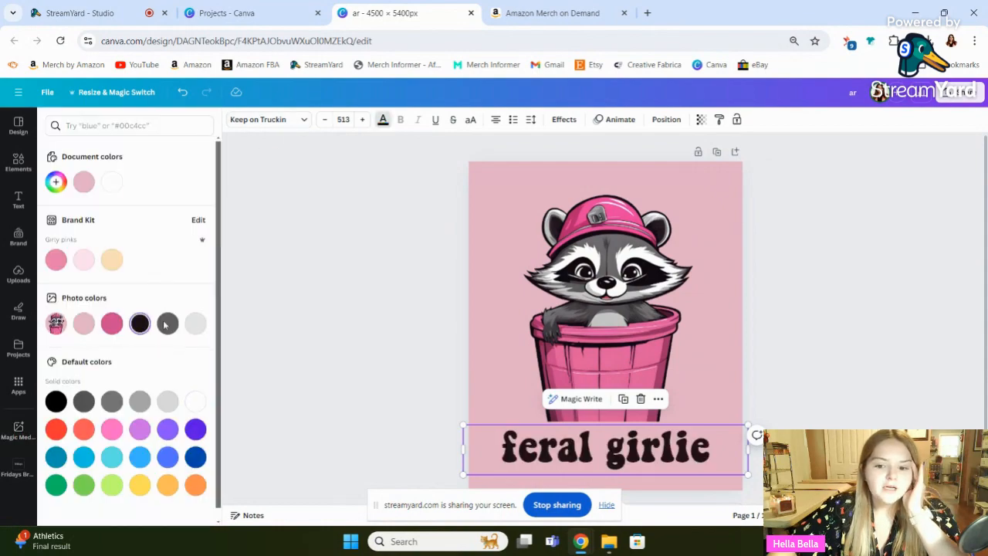
left_click(18, 431)
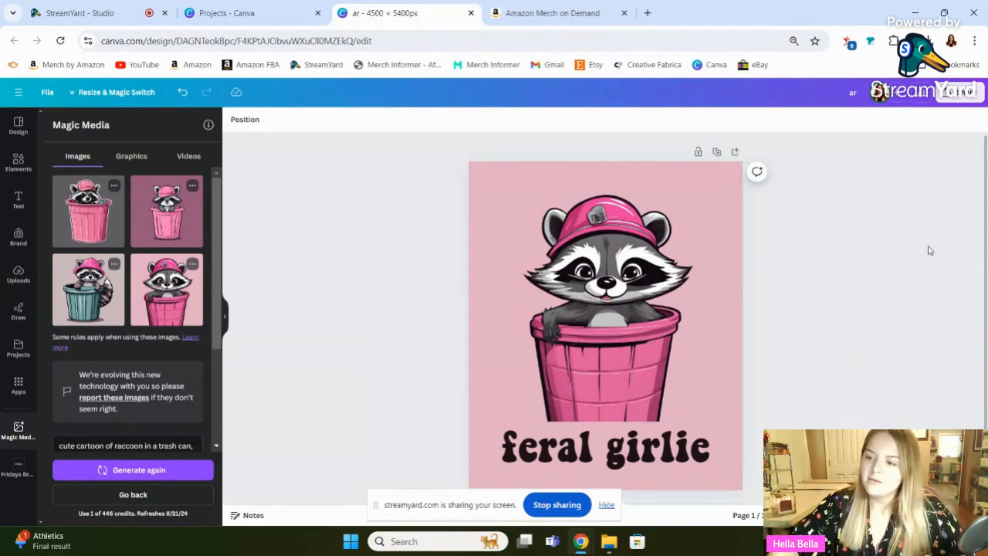
- Download the raccoon design as a PNG with Transparent background ticked
left_click(957, 91)
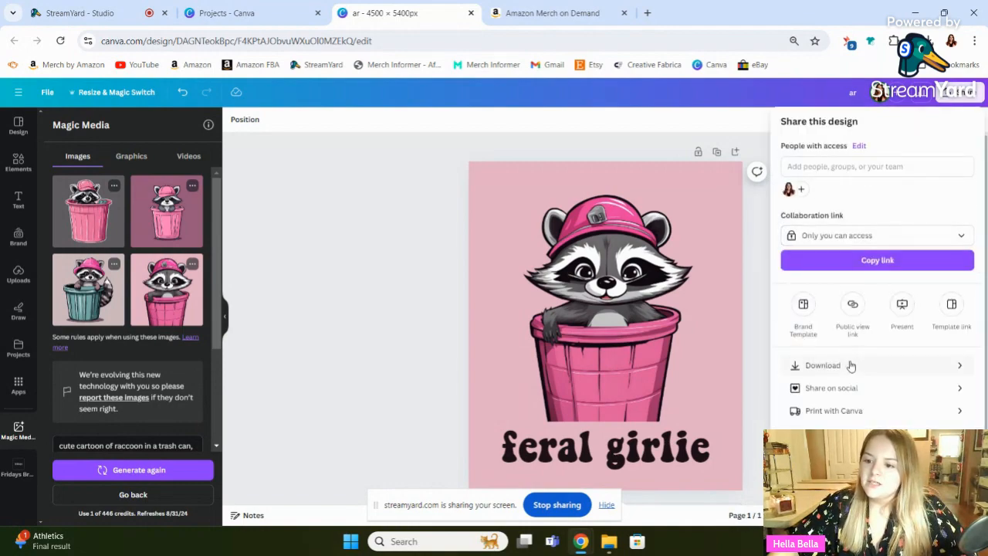
left_click(822, 365)
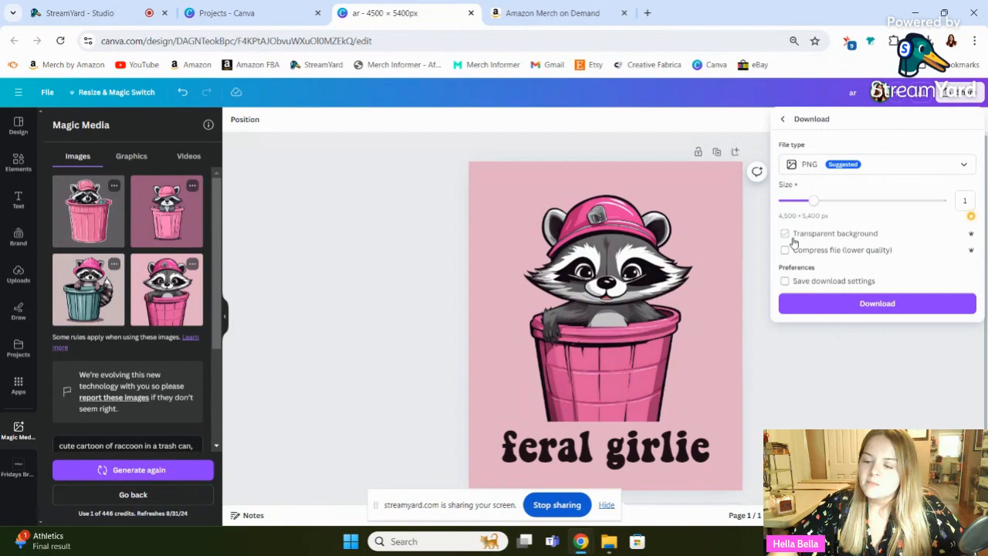
left_click(784, 233)
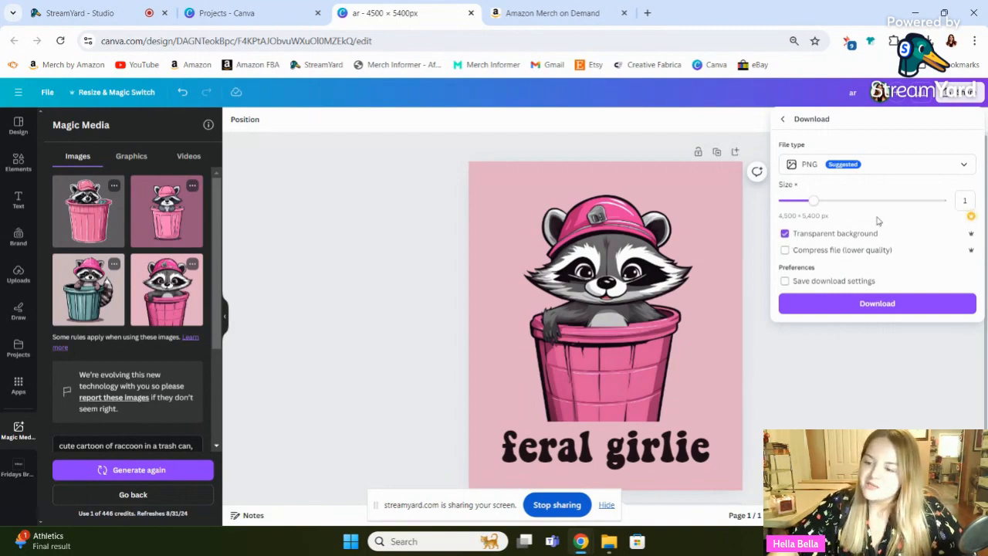
mouse_move(721, 272)
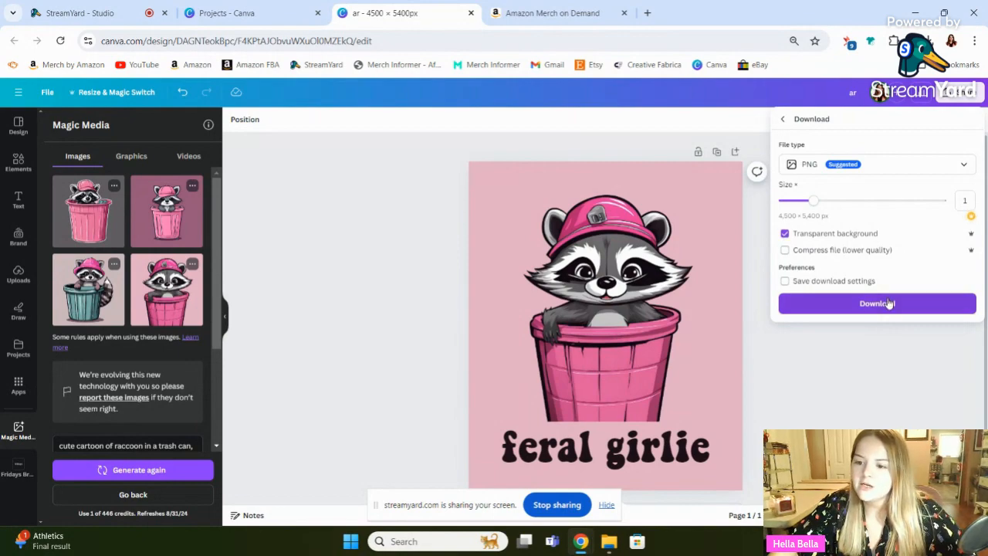
left_click(876, 303)
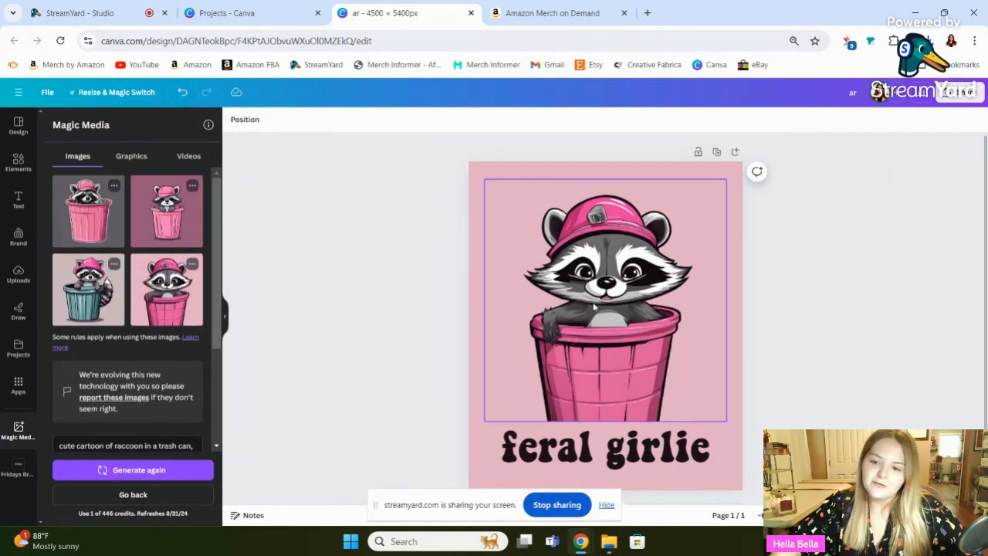
- Generate more like the fourth raccoon result, remove the old raccoon, and add a beanie variation
left_click(192, 264)
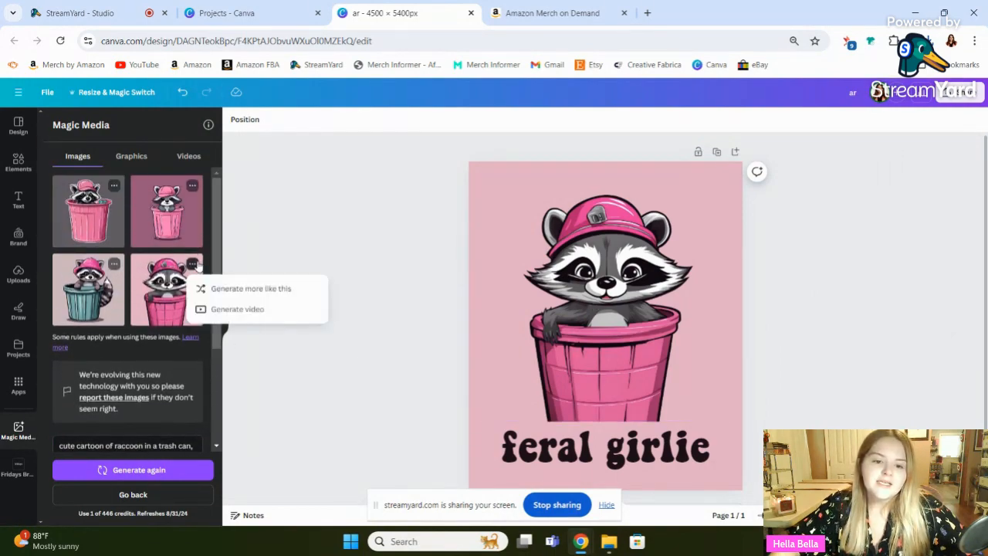
left_click(250, 288)
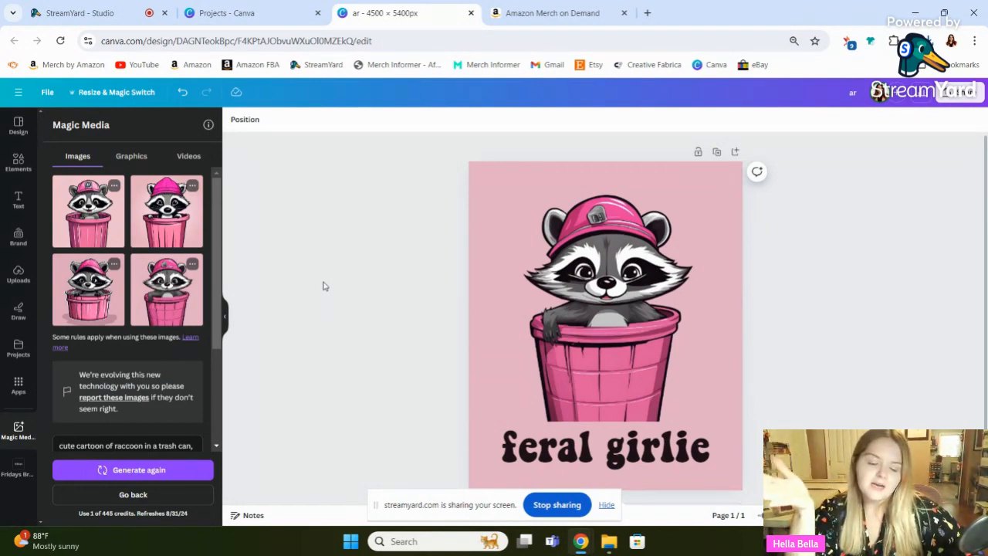
left_click(664, 316)
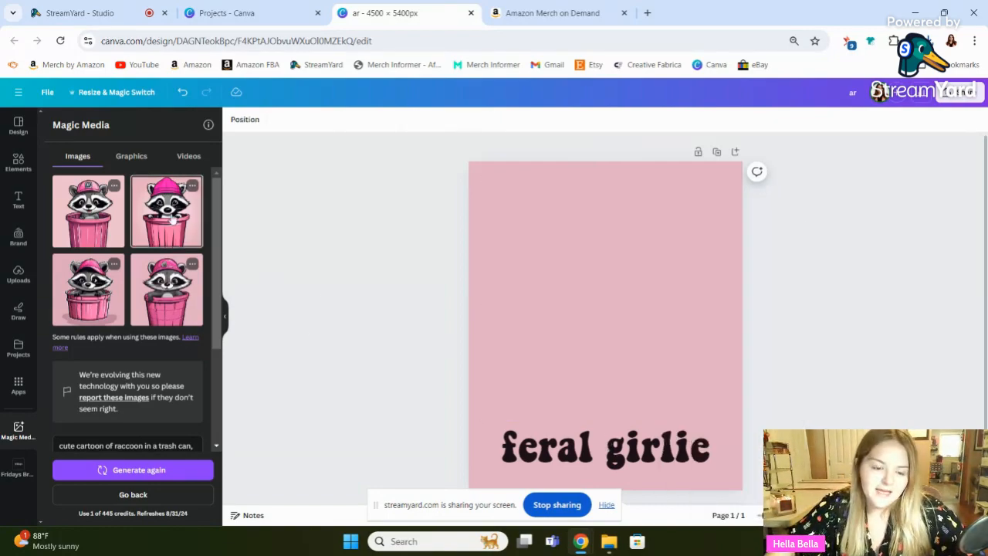
left_click(167, 211)
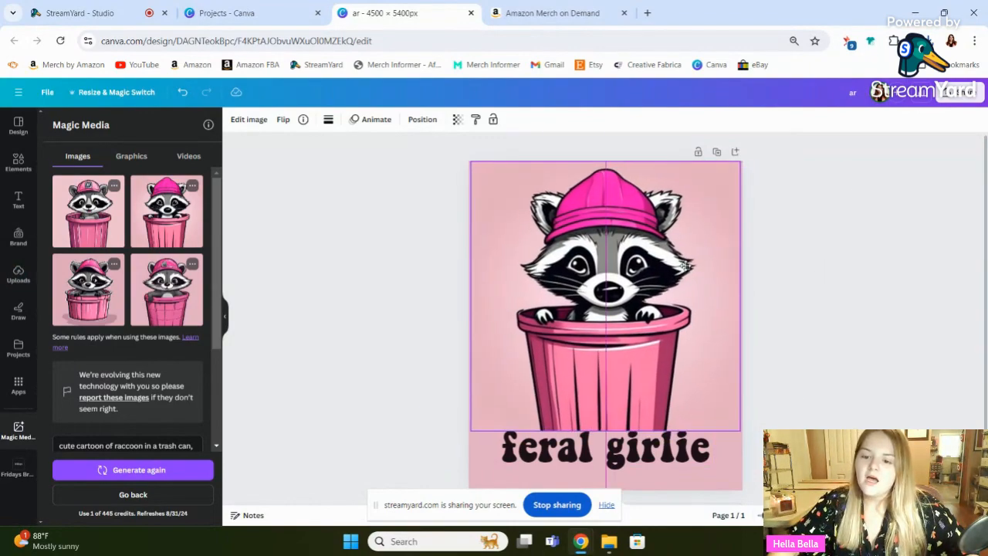
- Move the 'feral girlie' caption lower beneath the beanie raccoon and adjust the image position
left_click(604, 297)
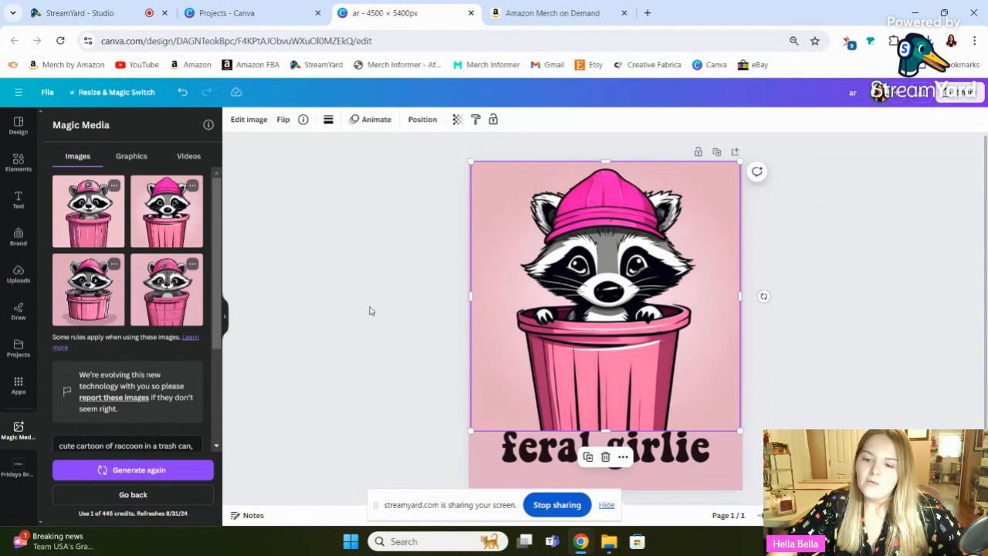
left_click(604, 456)
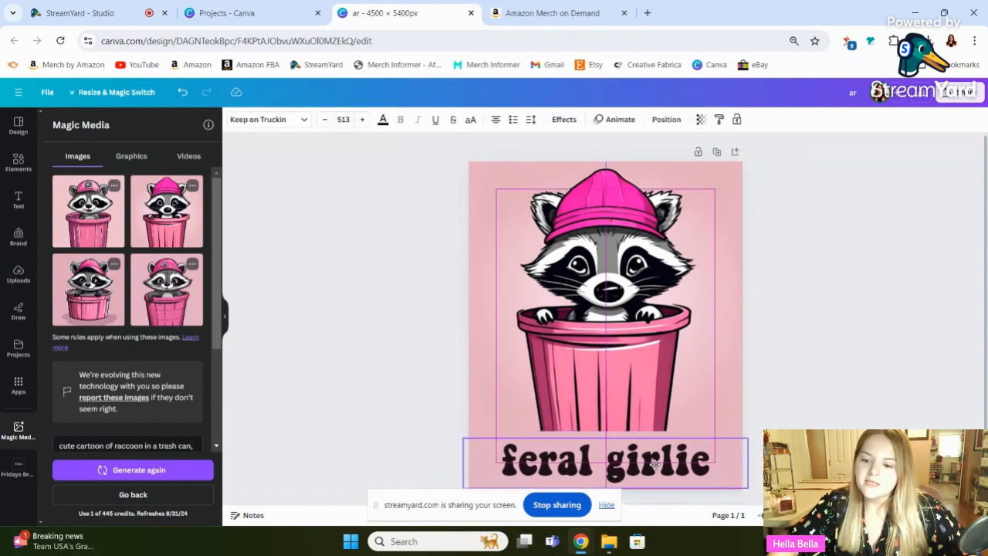
left_click(417, 384)
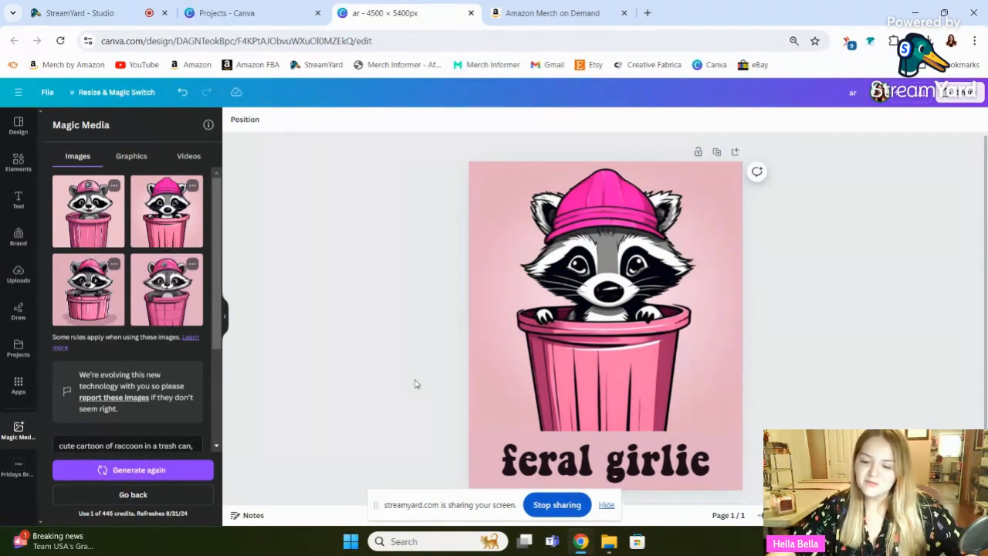
left_click(606, 505)
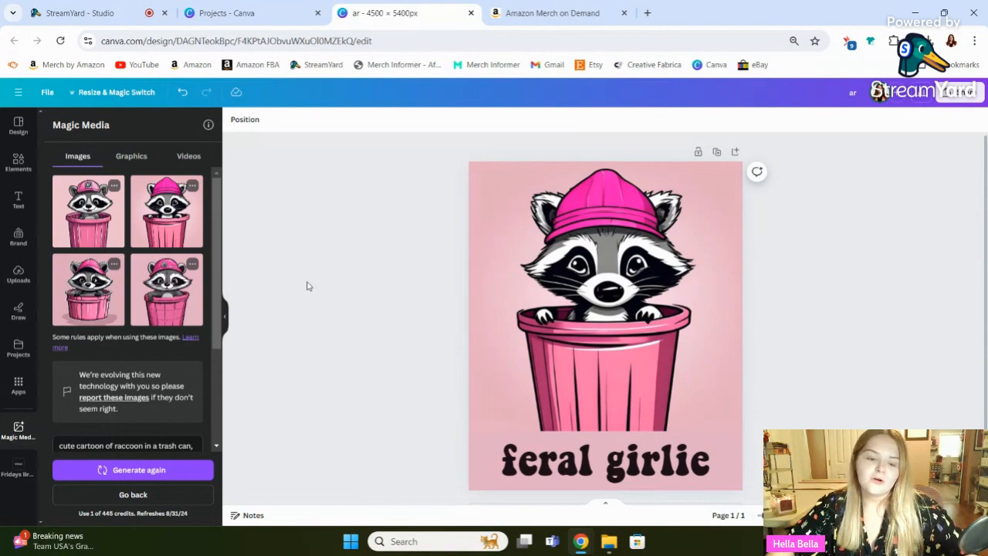
mouse_move(336, 280)
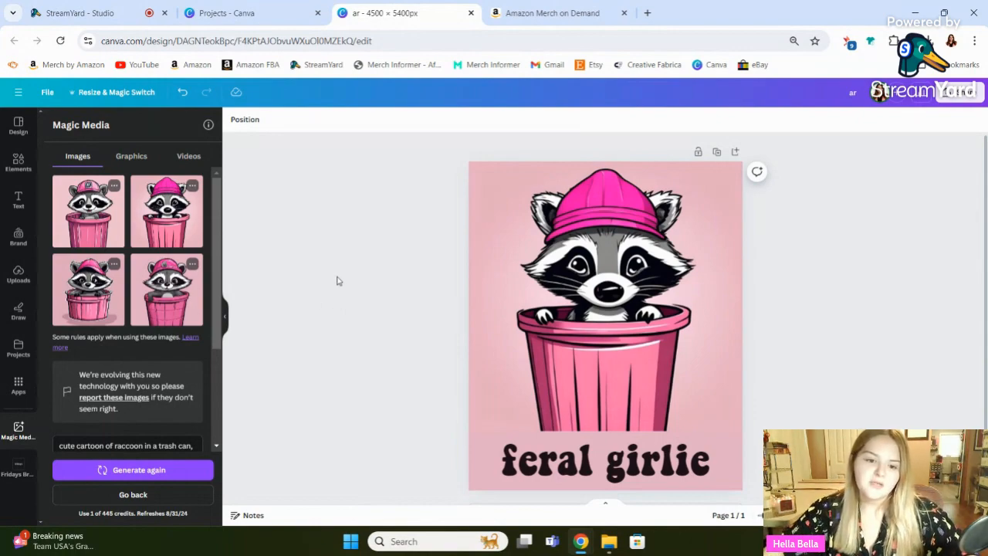
mouse_move(404, 299)
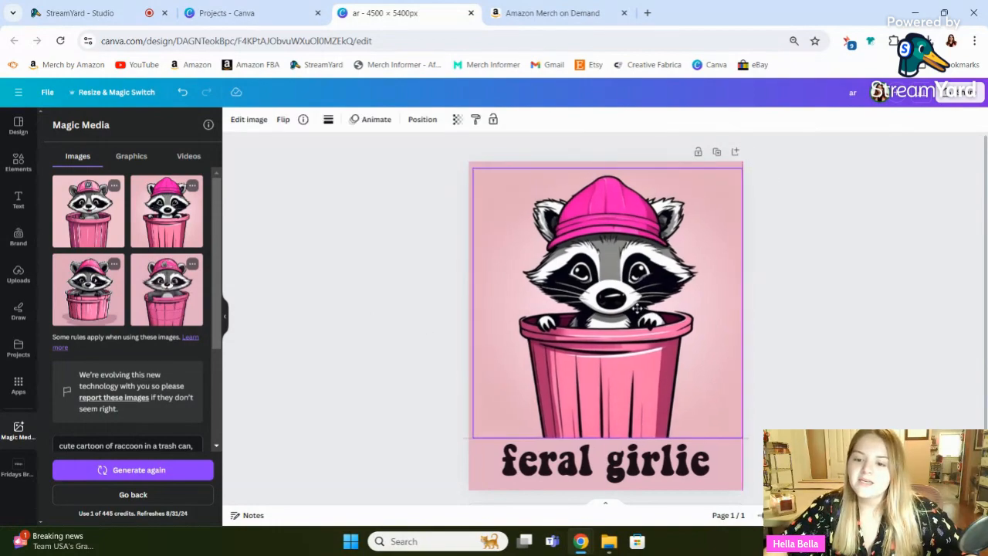
left_click(606, 459)
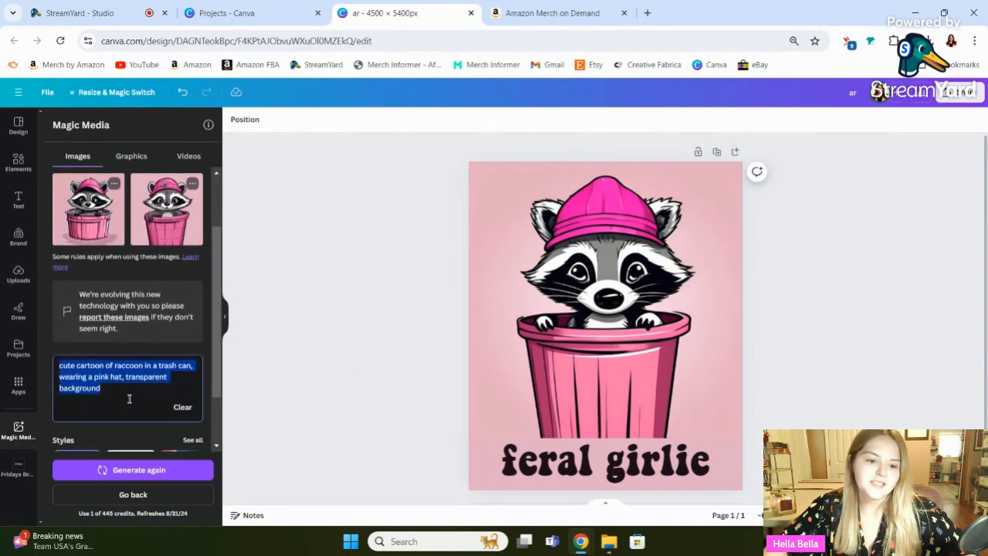
- Select all the caption text and type 'Hella' in its place
left_click(604, 460)
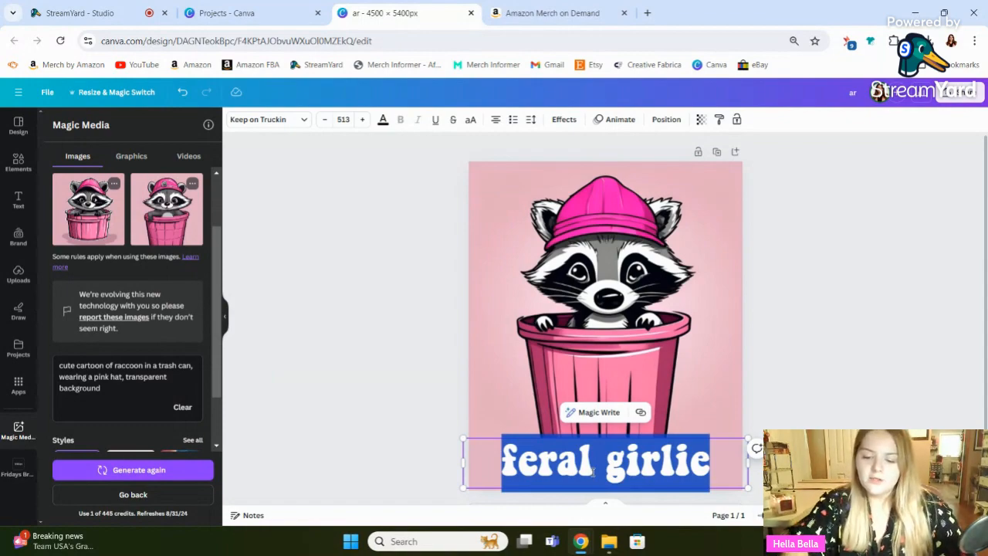
type("Hella")
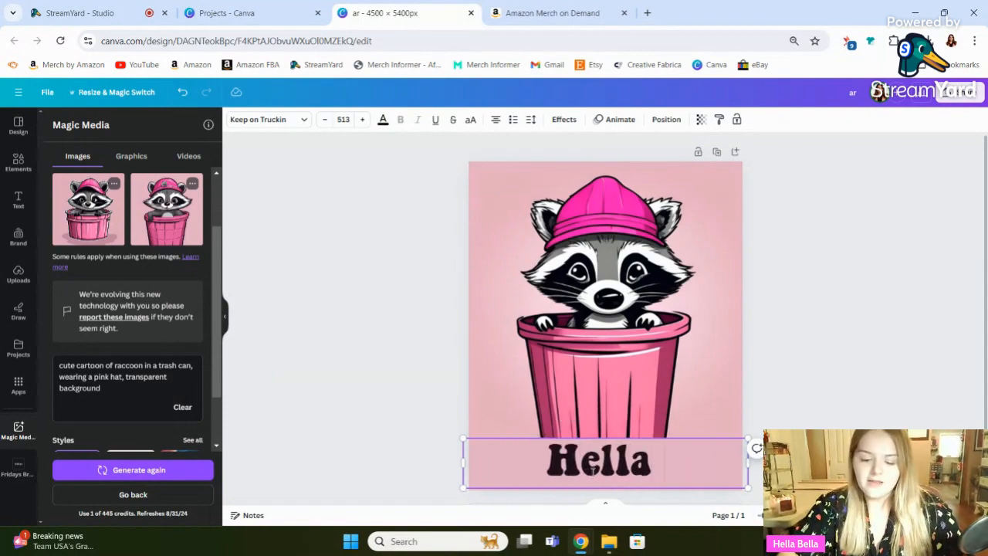